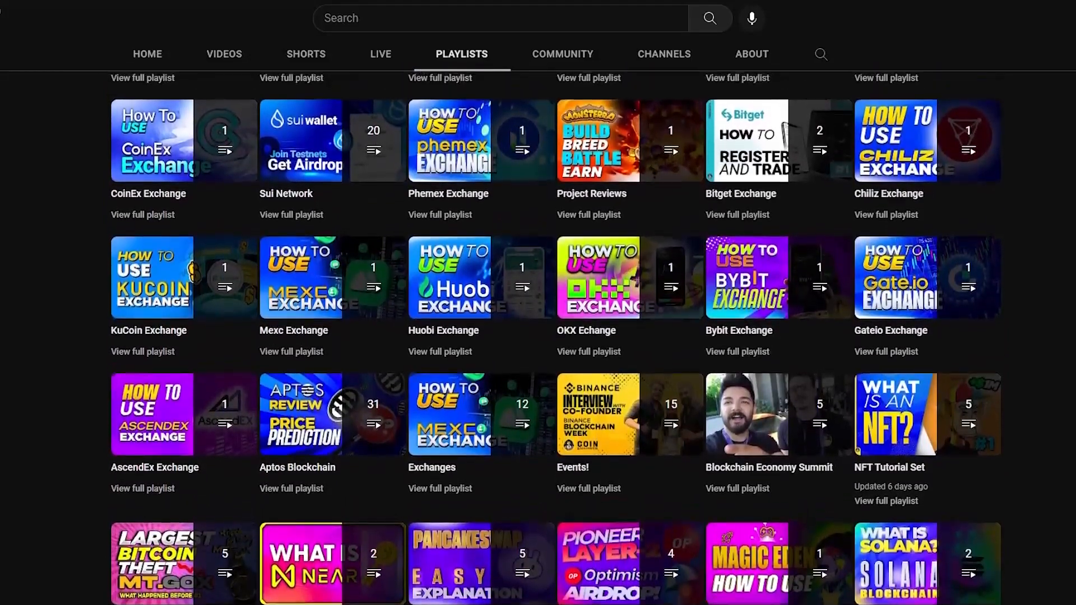
Browse the YouTube channel's uploaded videos while scrolling through the page
scroll(up, 3)
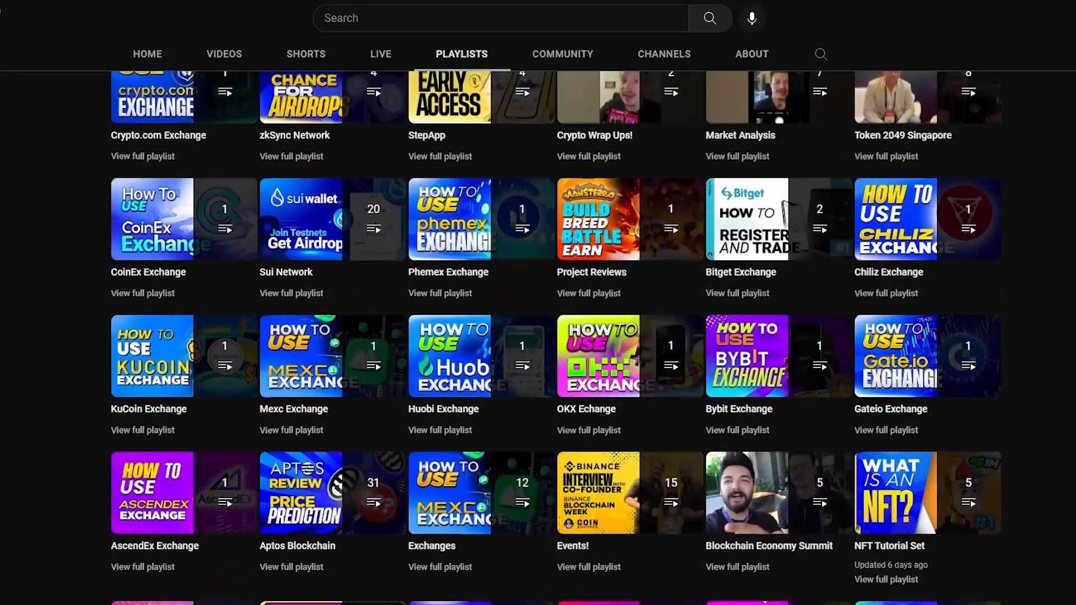
scroll(up, 3)
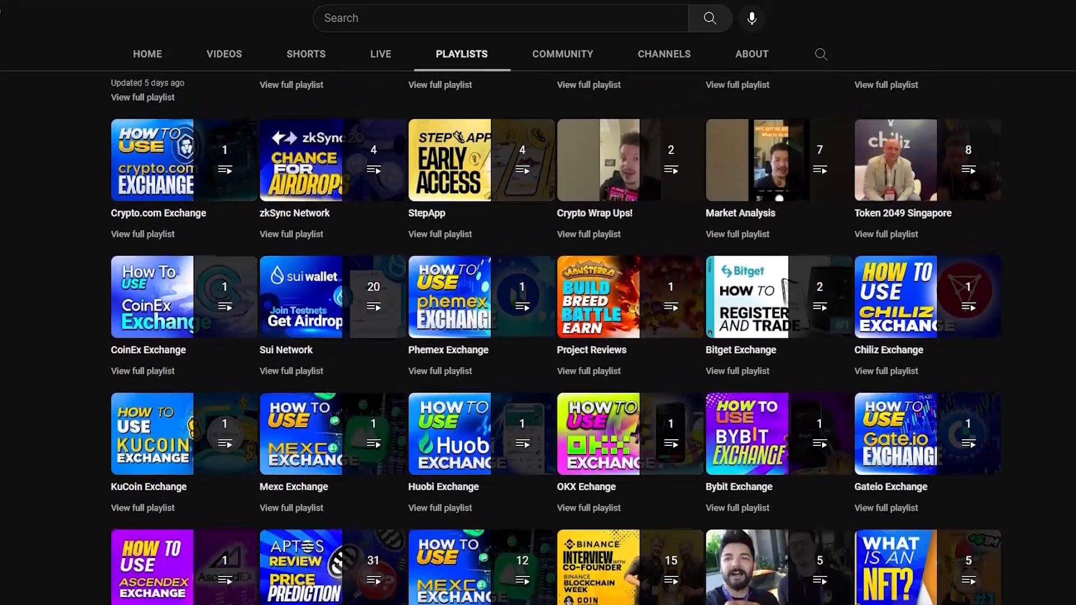
scroll(up, 3)
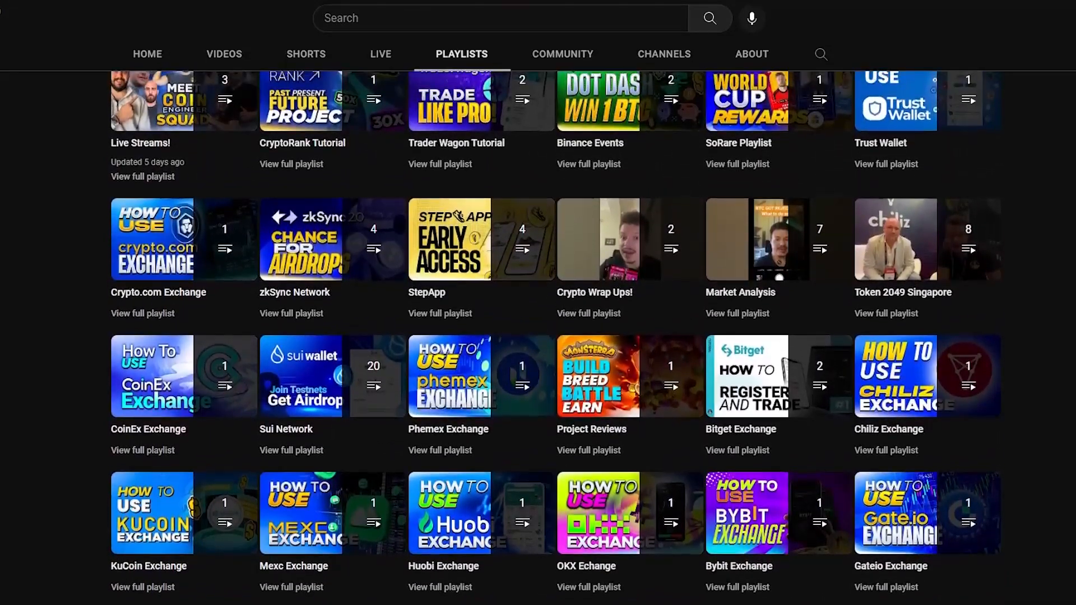
scroll(up, 3)
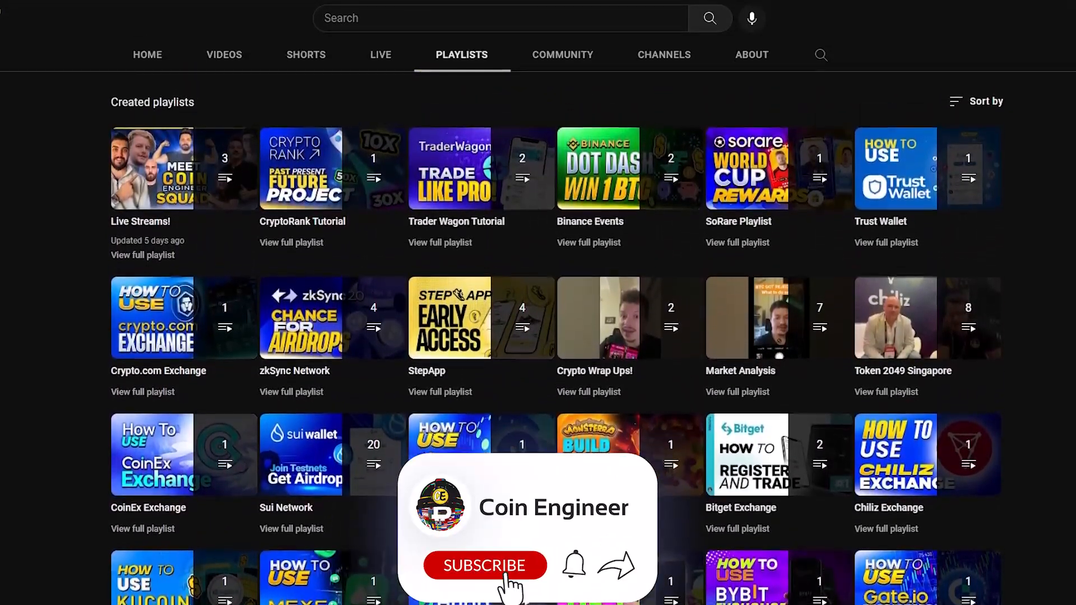
click(484, 564)
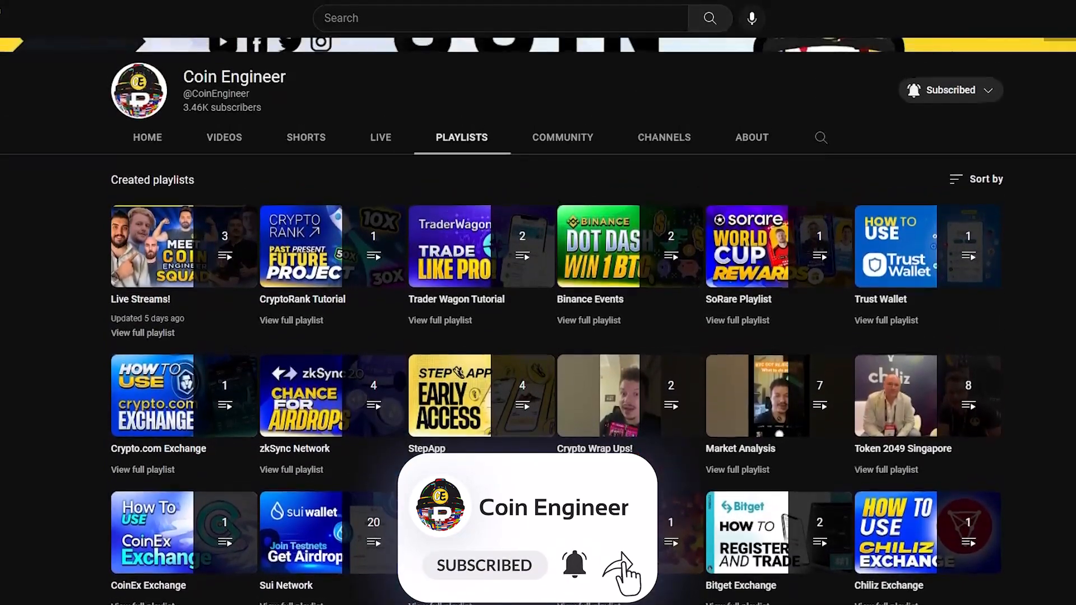
scroll(up, 3)
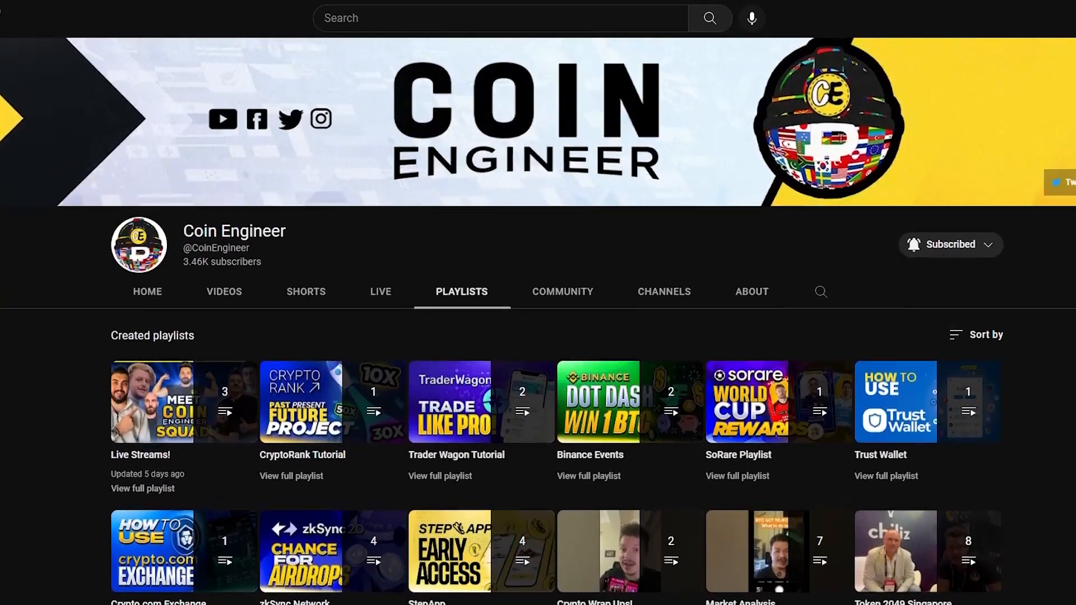
click(224, 291)
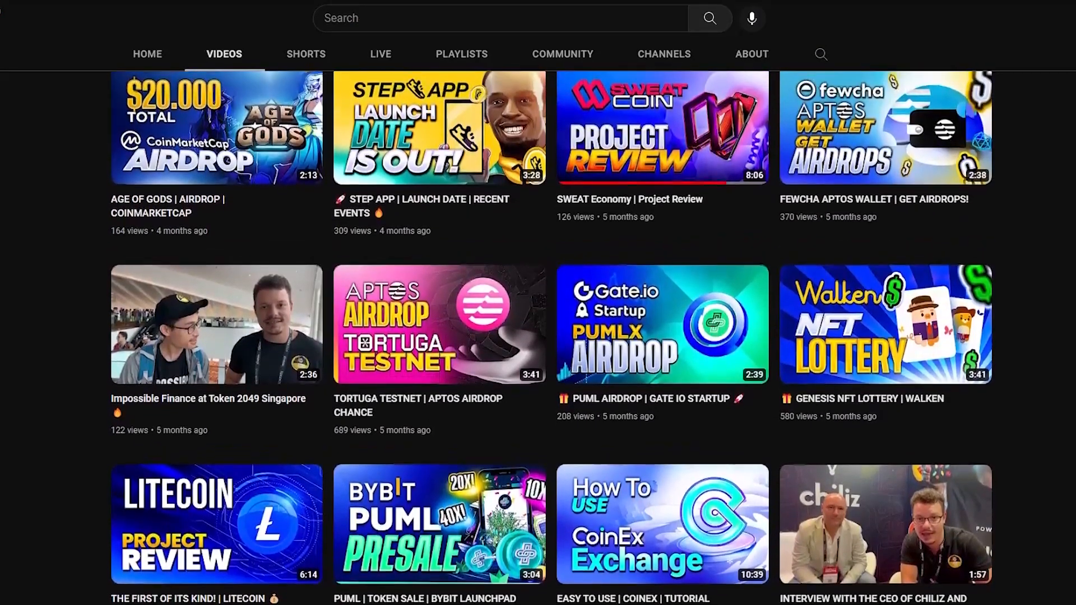
scroll(up, 3)
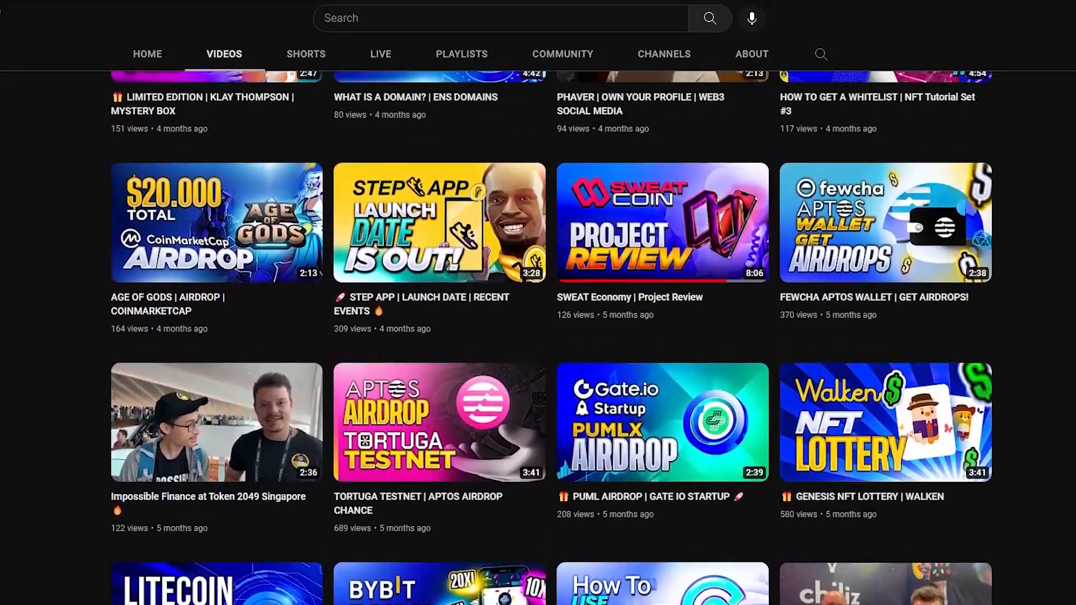
scroll(up, 3)
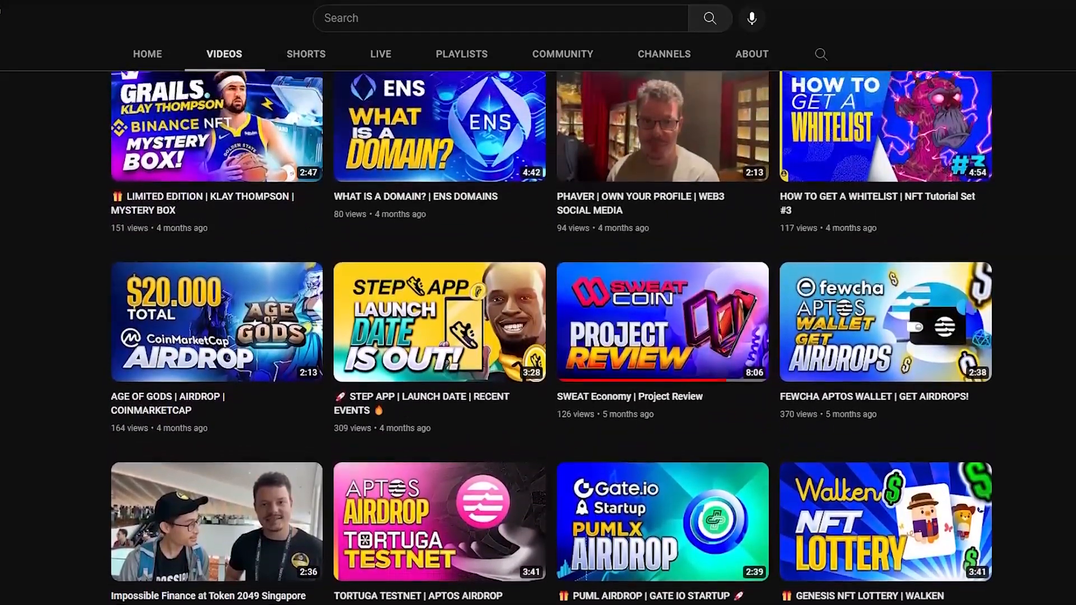
scroll(up, 3)
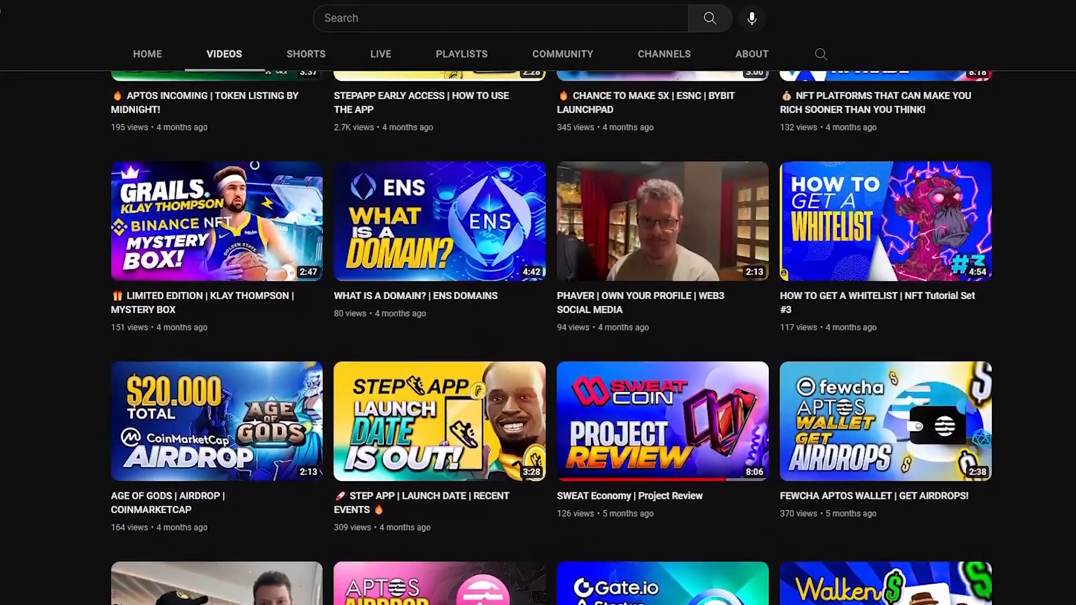
scroll(up, 3)
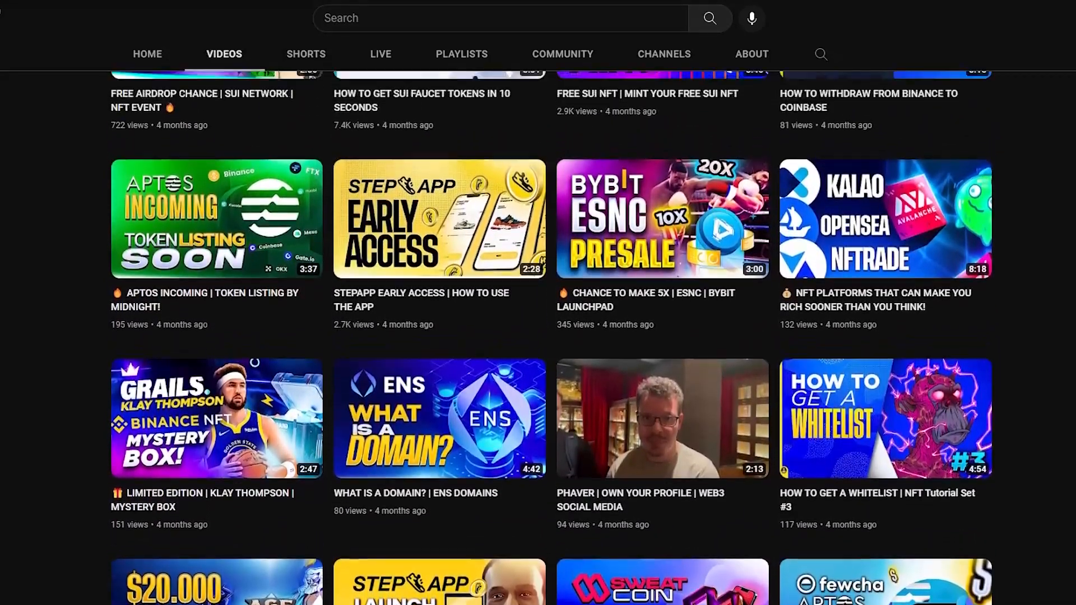
scroll(up, 3)
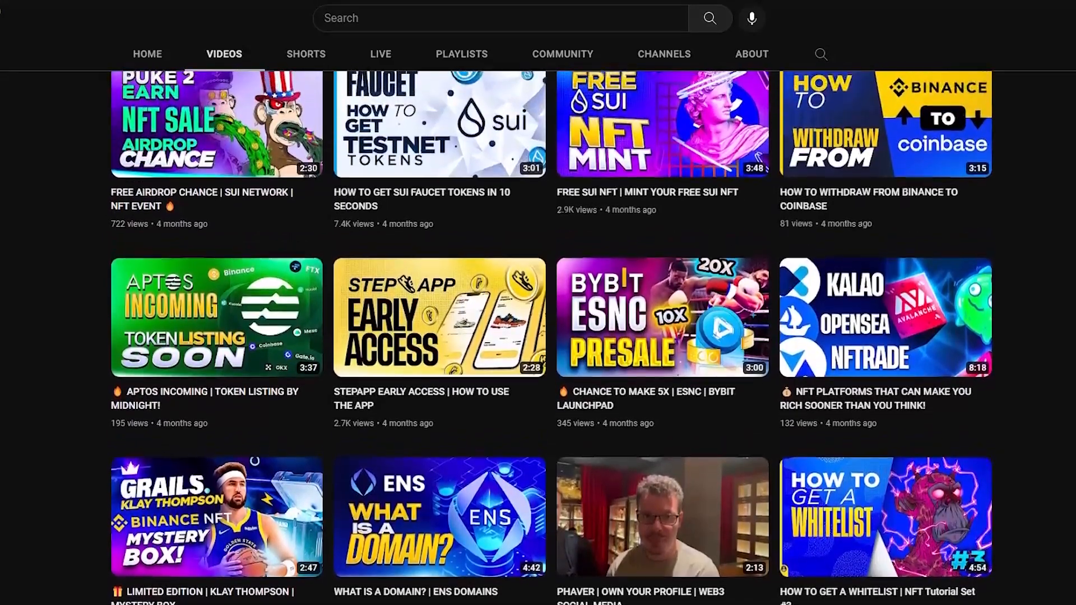
scroll(up, 3)
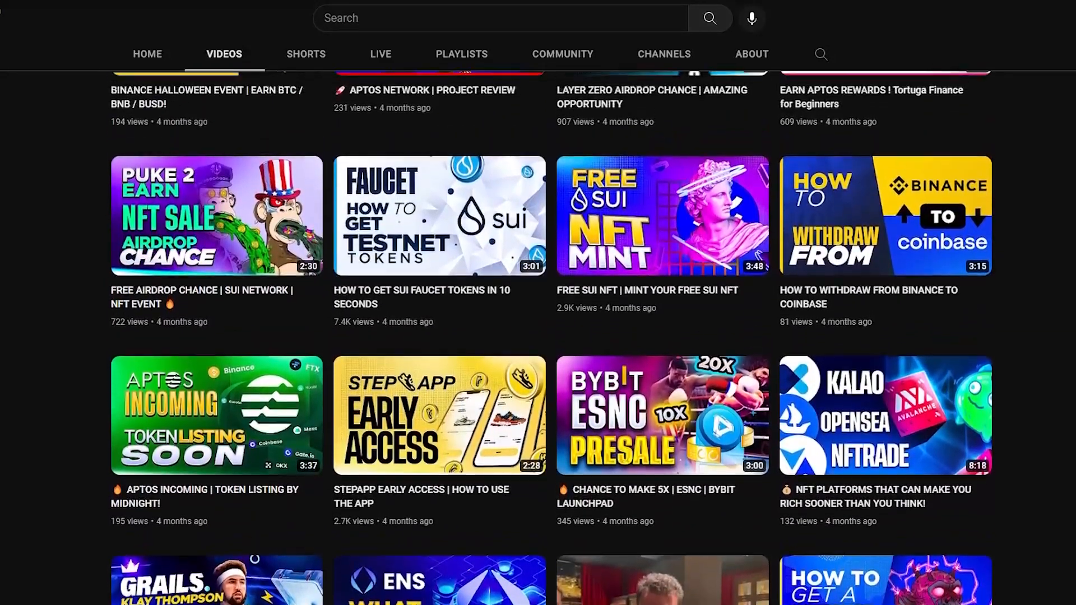
scroll(up, 3)
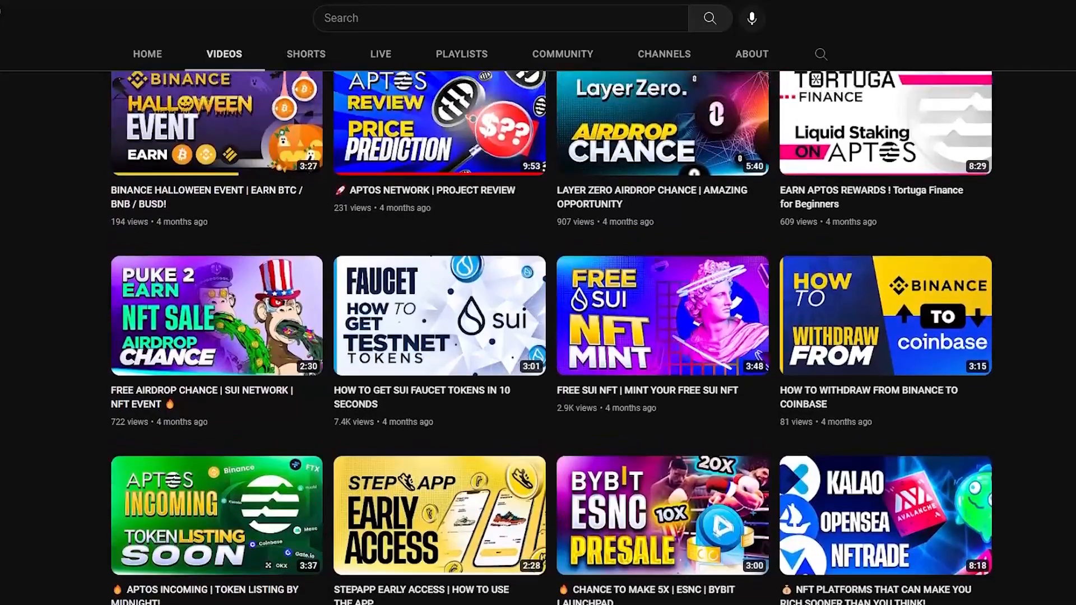
scroll(up, 3)
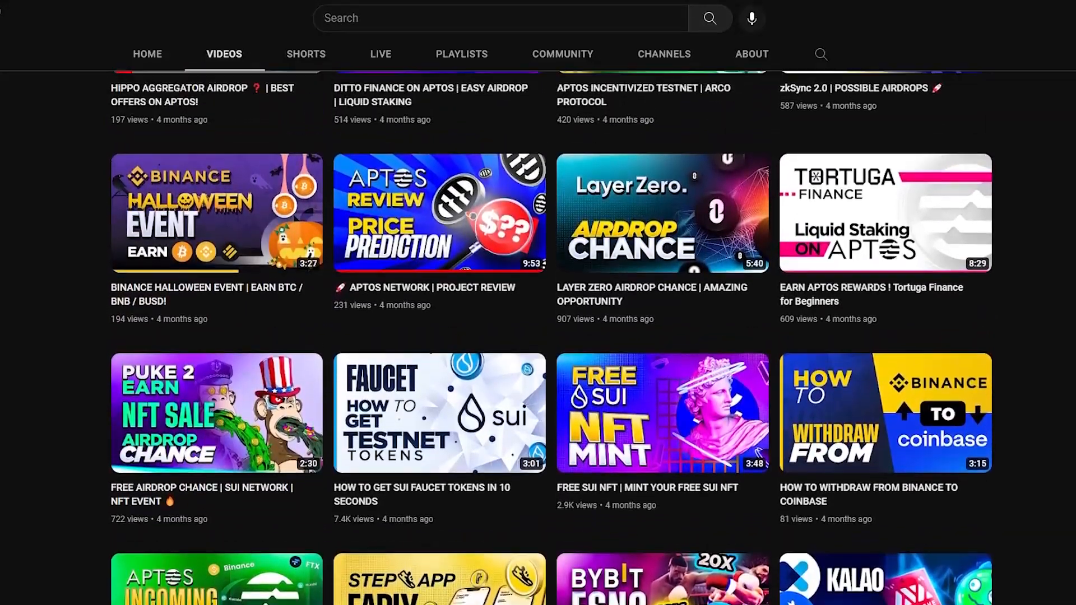
scroll(up, 3)
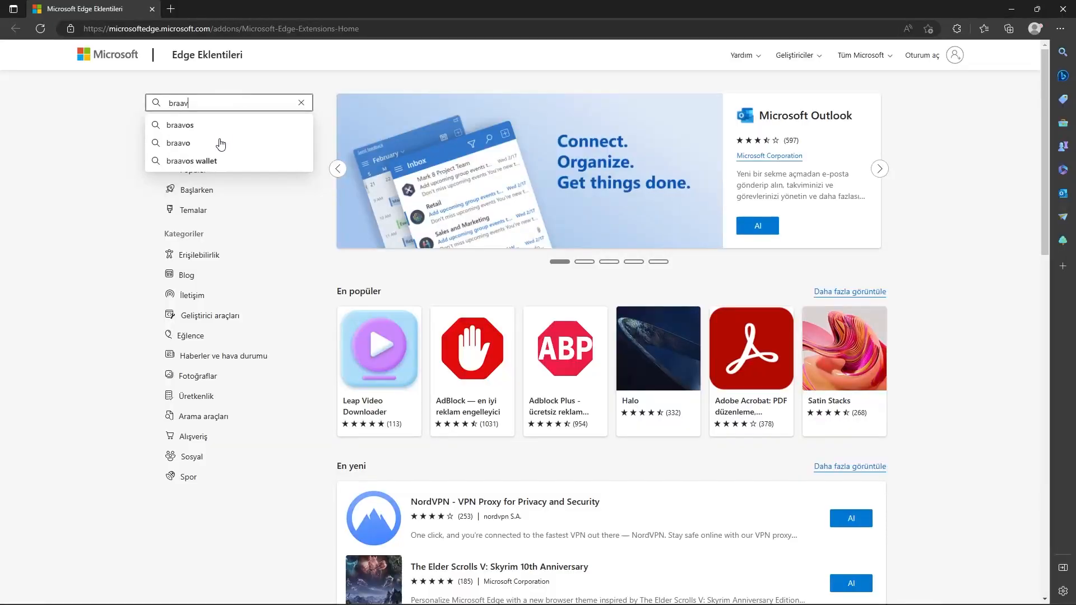
Find Braavos Wallet in the Edge Add-ons store and launch the installed extension from the toolbar
click(194, 160)
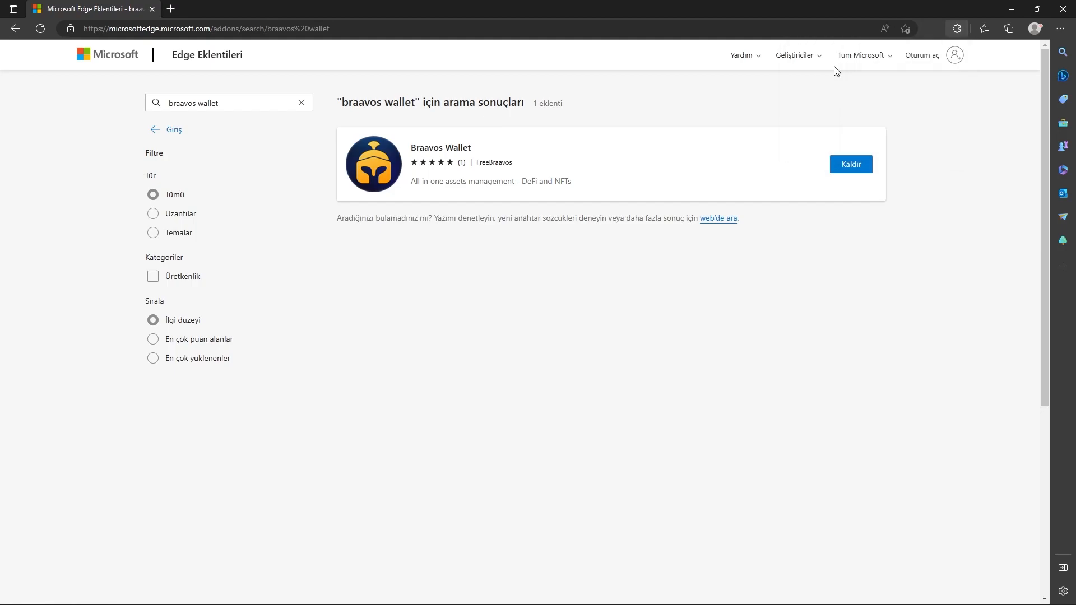
click(931, 28)
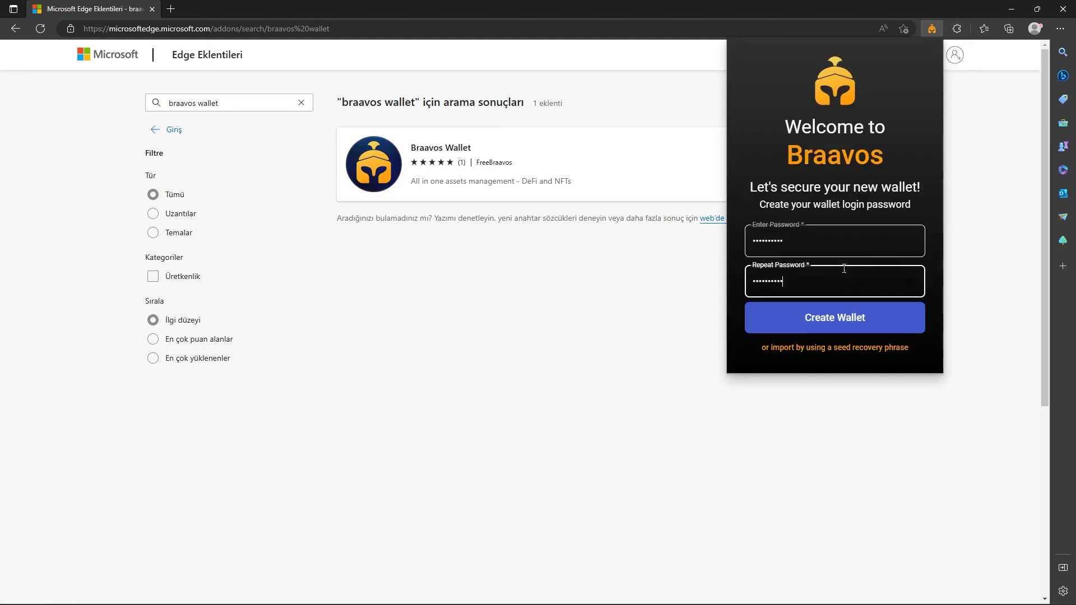
Create the wallet, save the recovery phrase, pick StarkNet Goerli Alpha and go to the StarkGate bridge
click(833, 305)
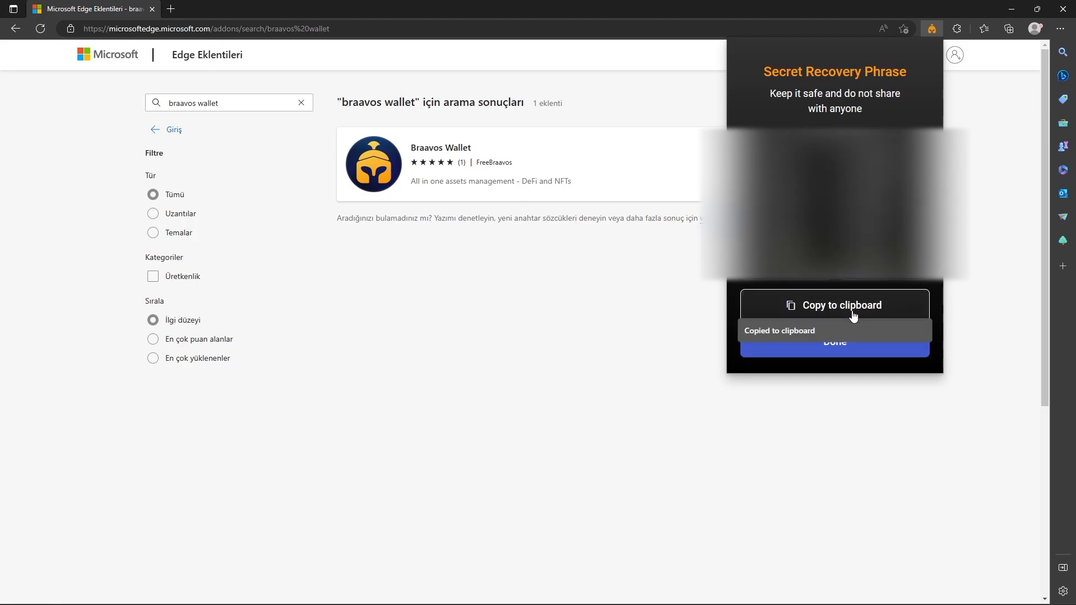
click(833, 342)
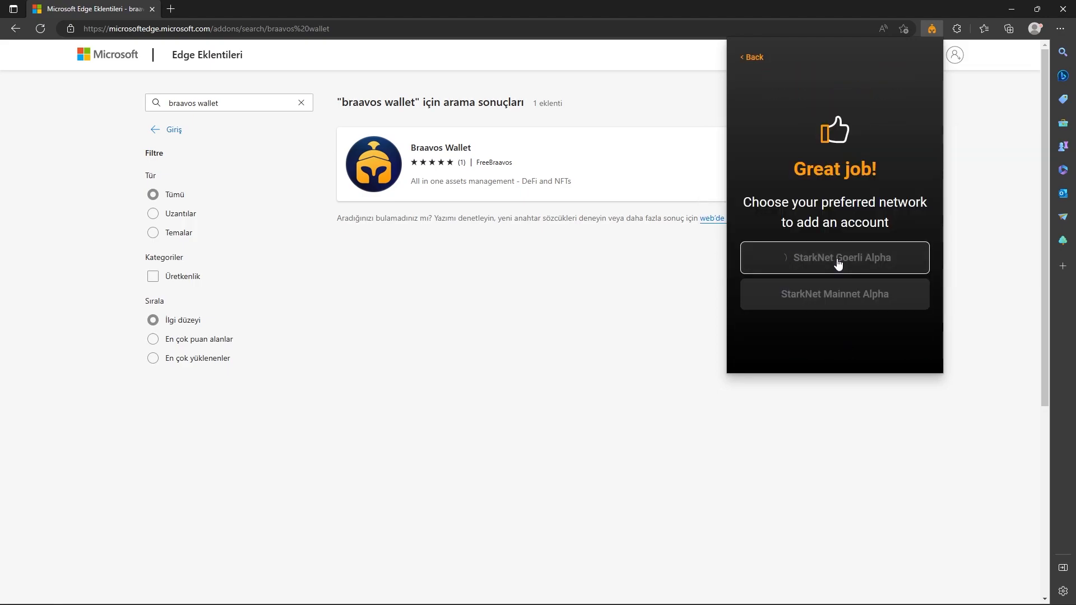
click(834, 257)
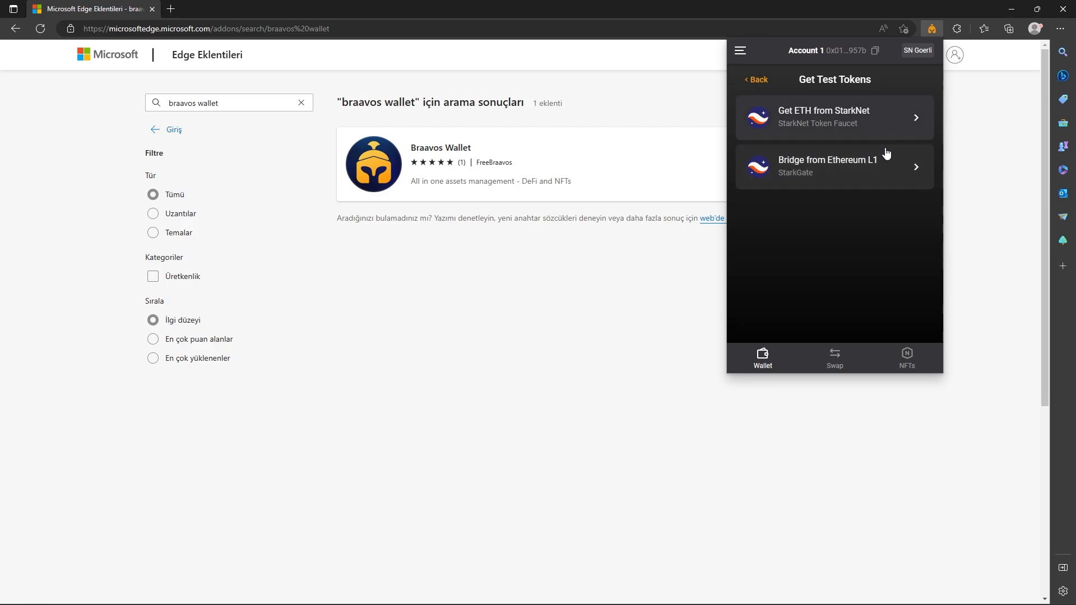
click(827, 165)
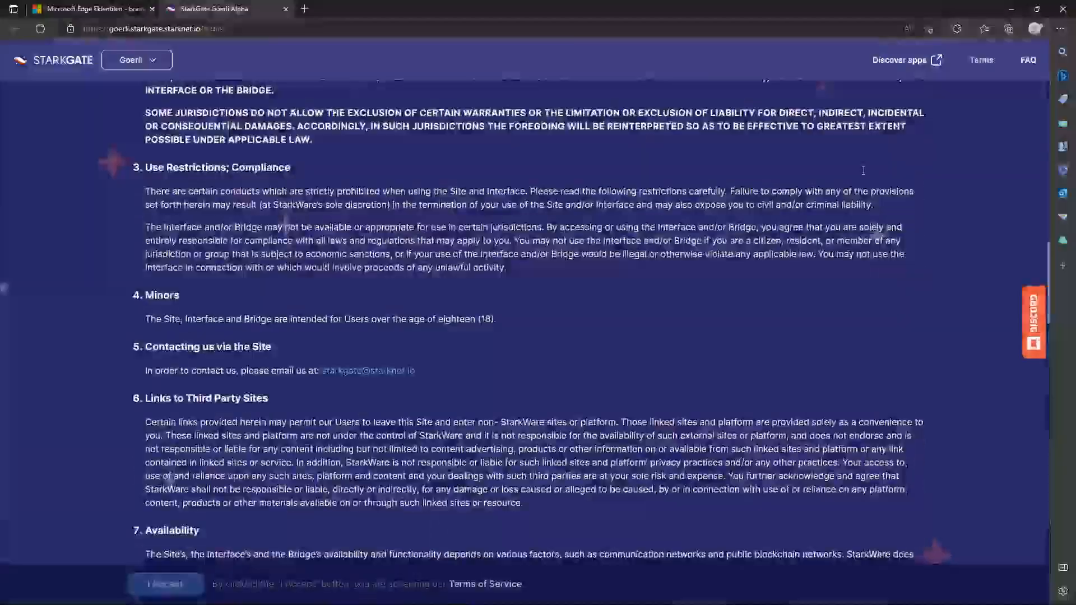
click(165, 584)
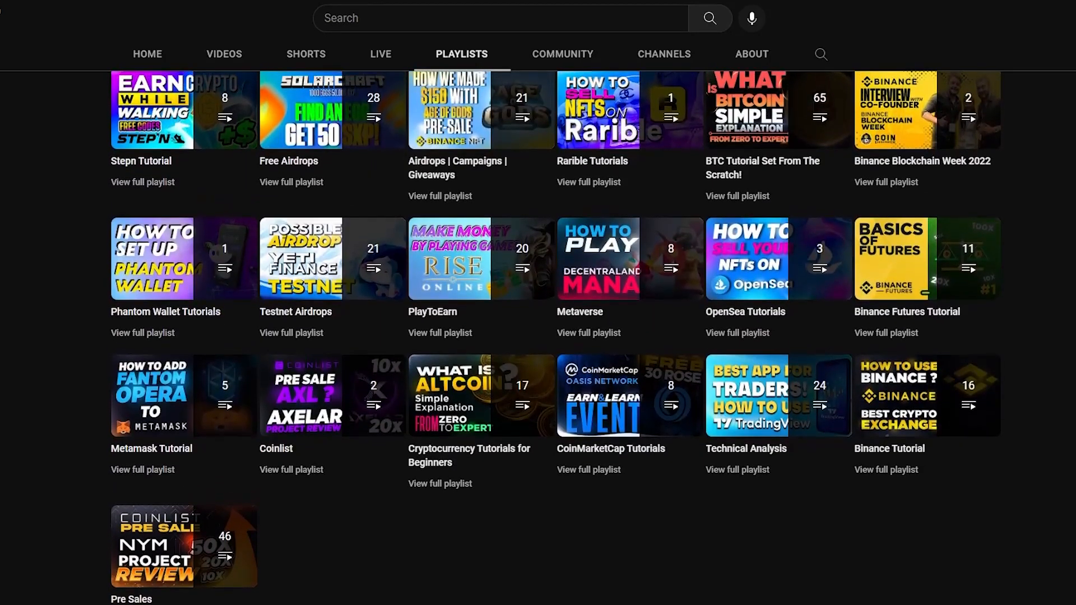
Request Goerli test ETH from the faucet with Send Me ETH and reach the StarkGate deposit page
scroll(up, 3)
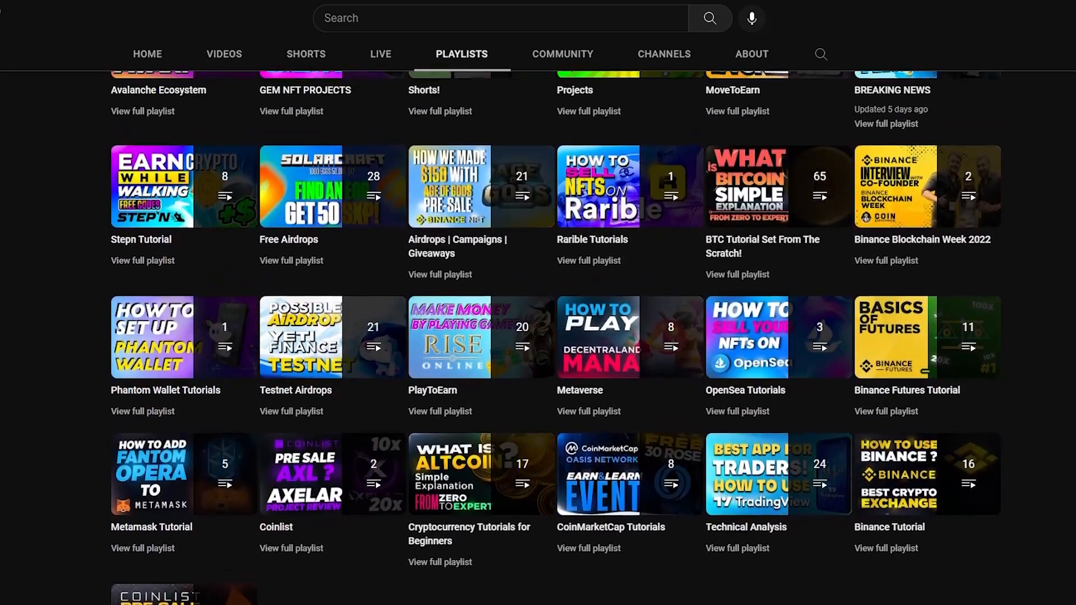
scroll(up, 3)
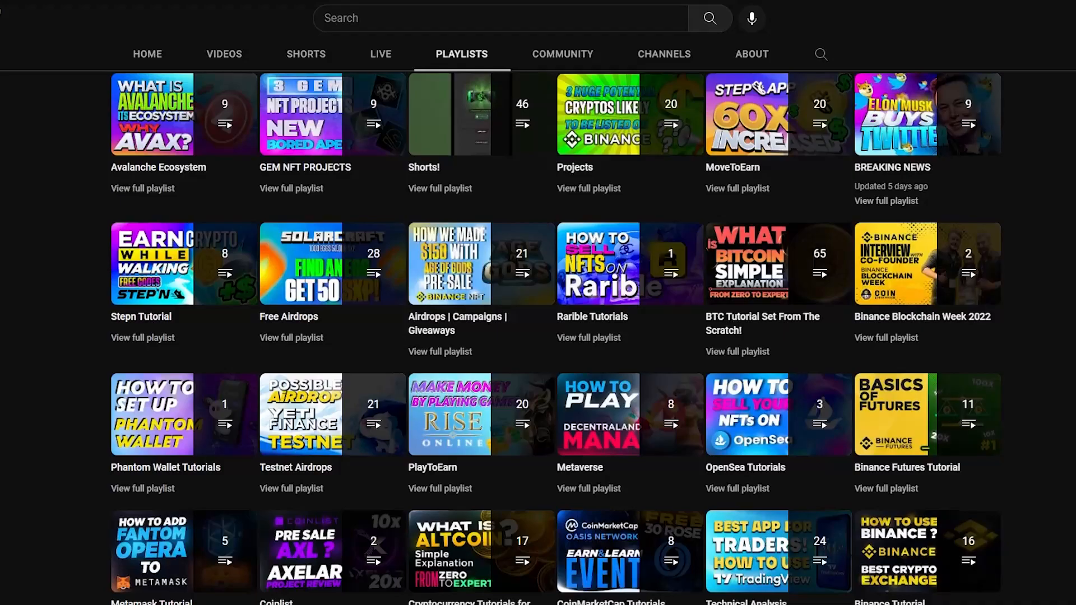
scroll(up, 3)
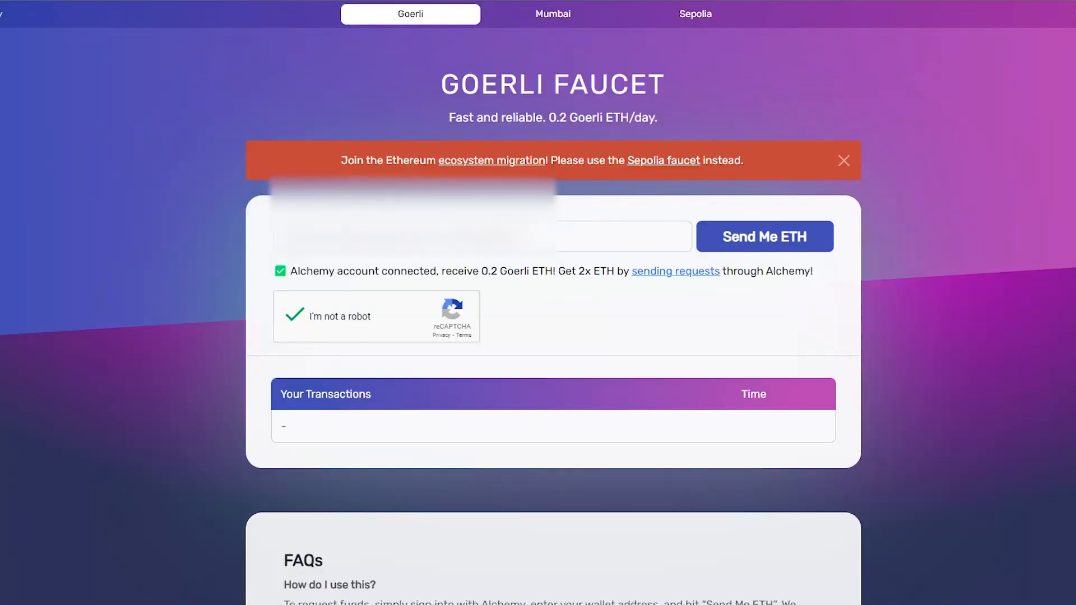
click(763, 236)
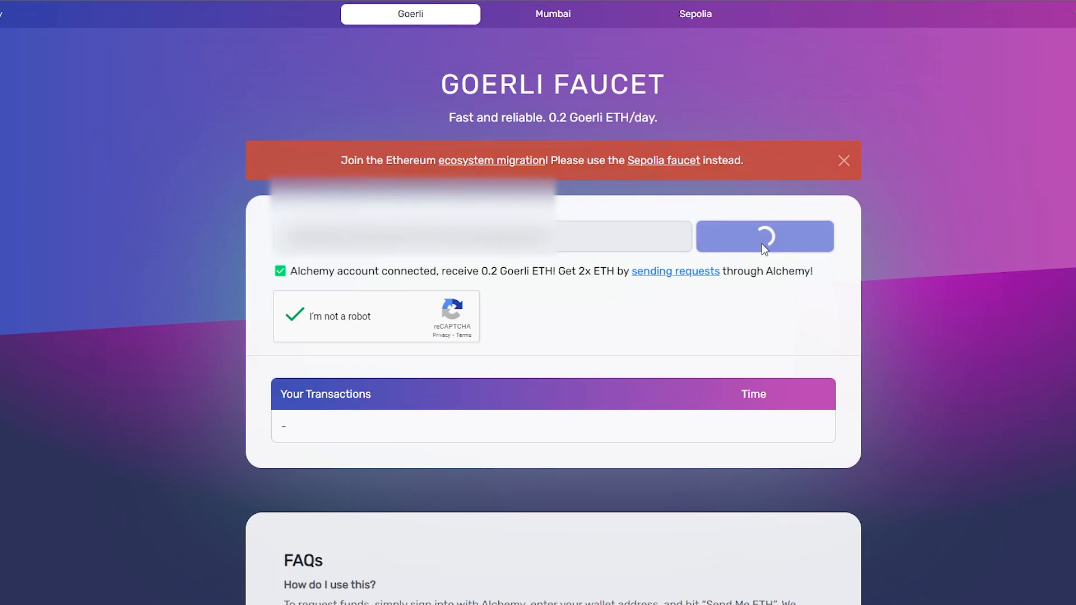
click(842, 160)
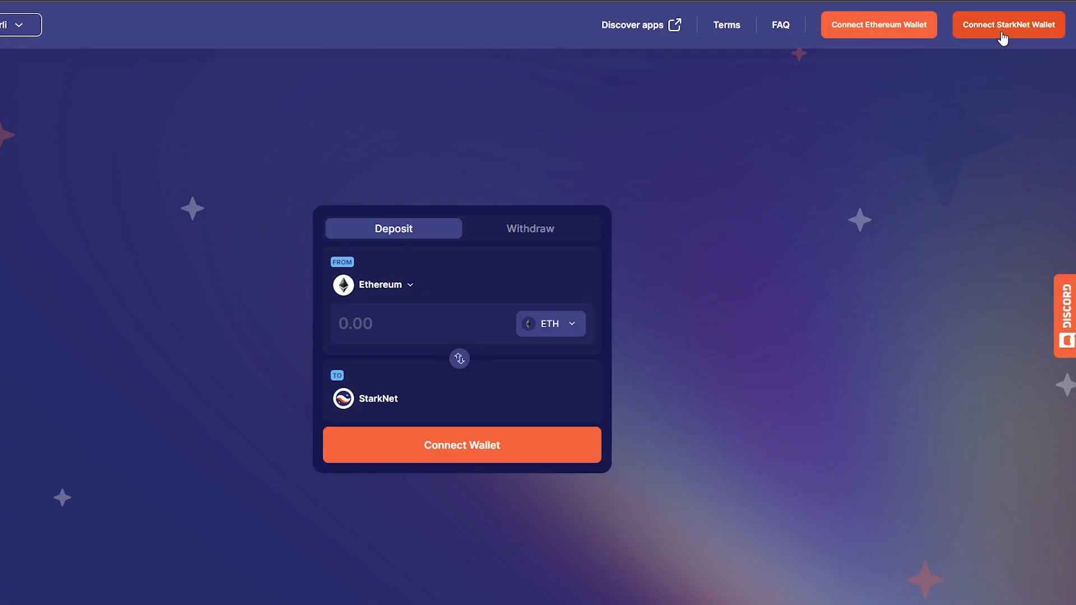
Start connecting a StarkNet wallet to StarkGate via Connect StarkNet Wallet and the StarkNet Wallets option
click(1007, 25)
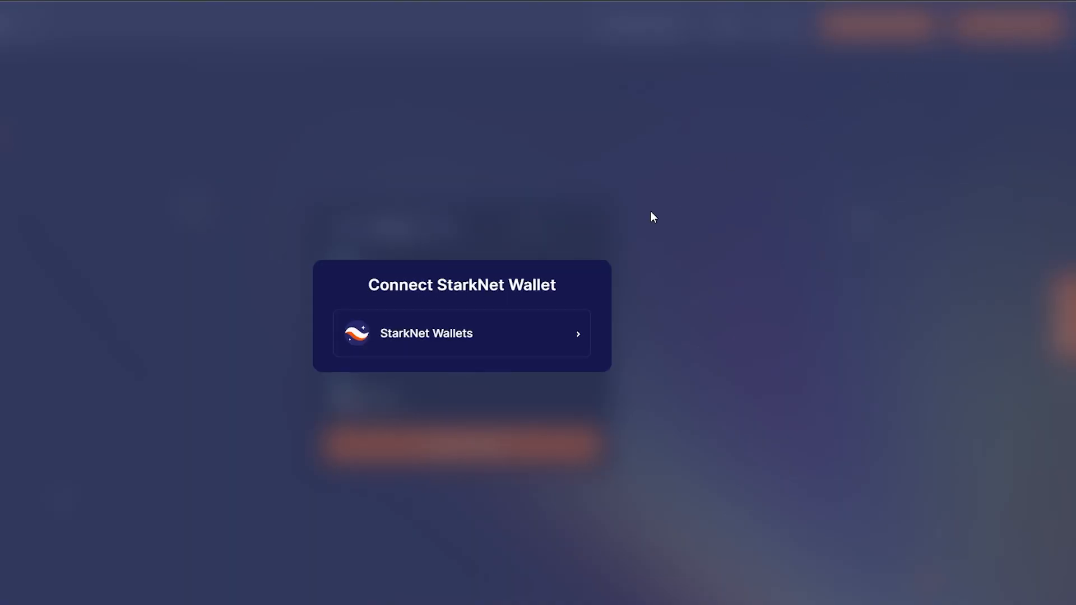
click(460, 334)
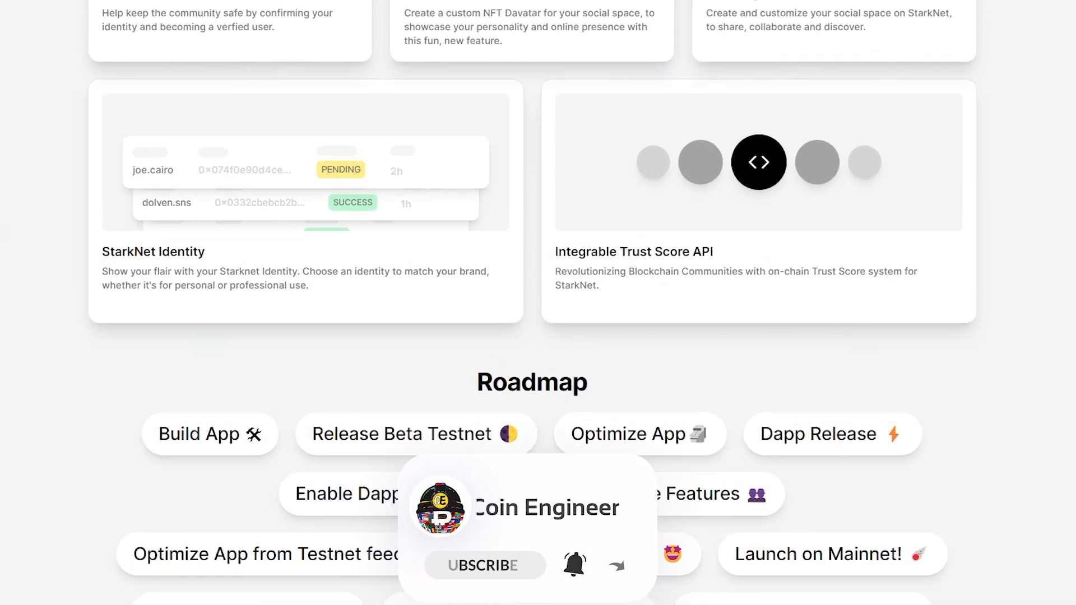
Link StarkNet Social to the Braavos wallet through Connect Wallet
scroll(up, 3)
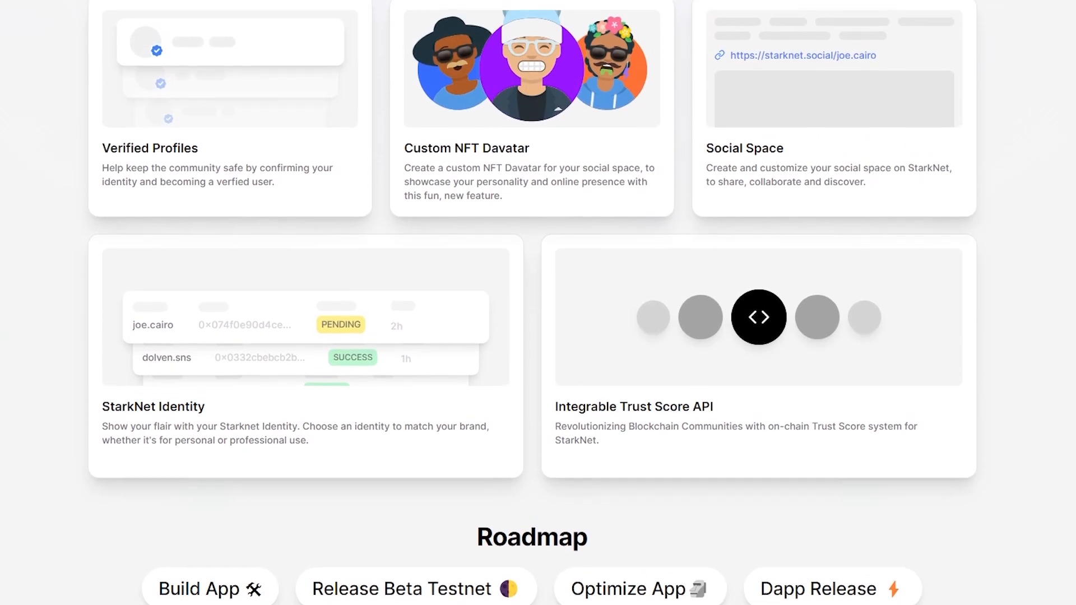
scroll(up, 3)
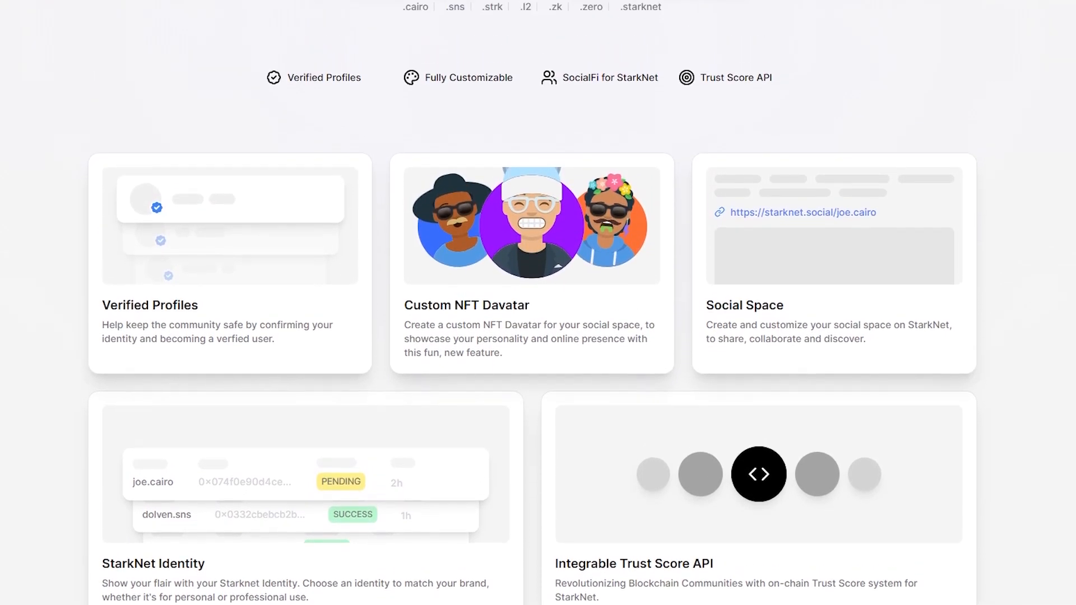
scroll(up, 3)
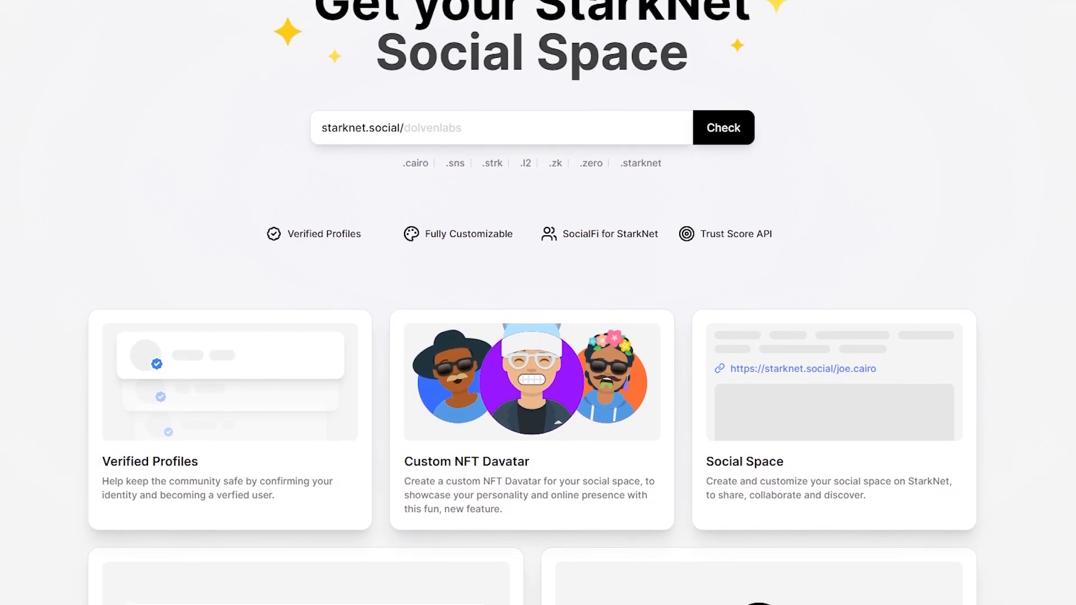
scroll(up, 3)
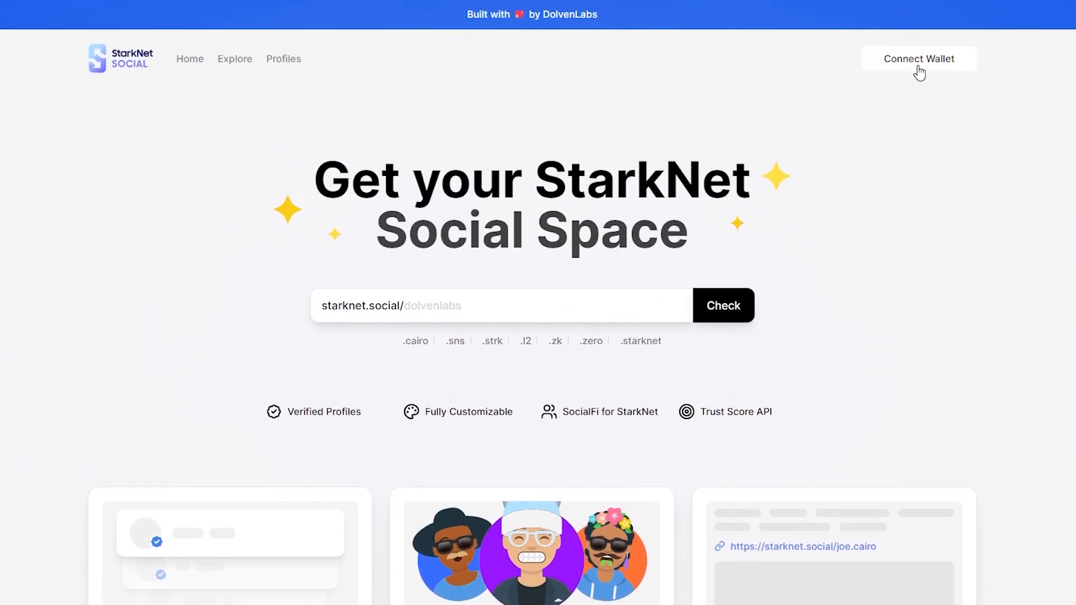
click(918, 59)
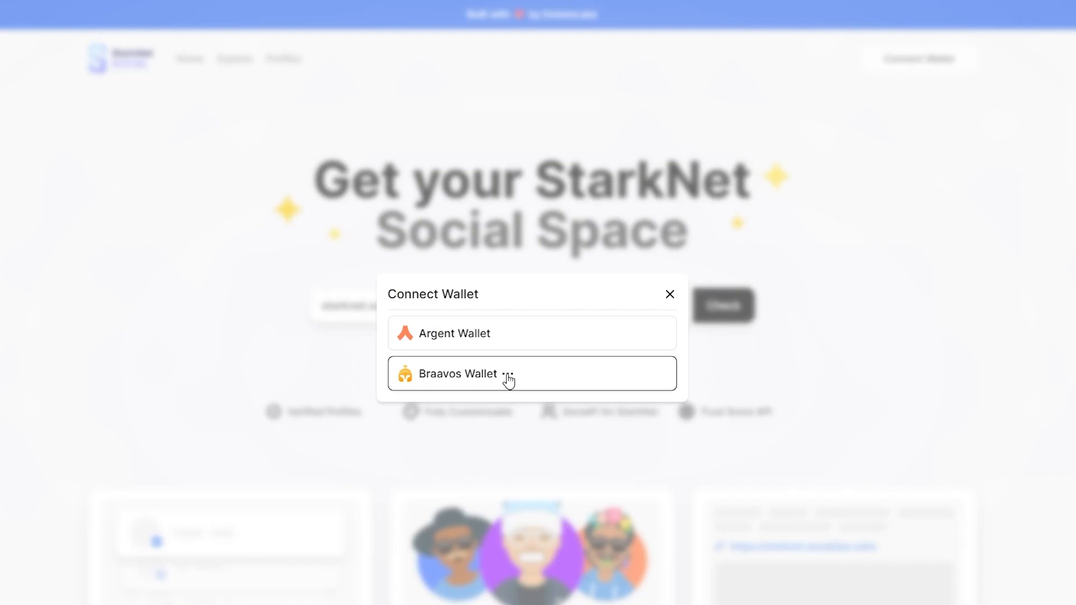
click(531, 373)
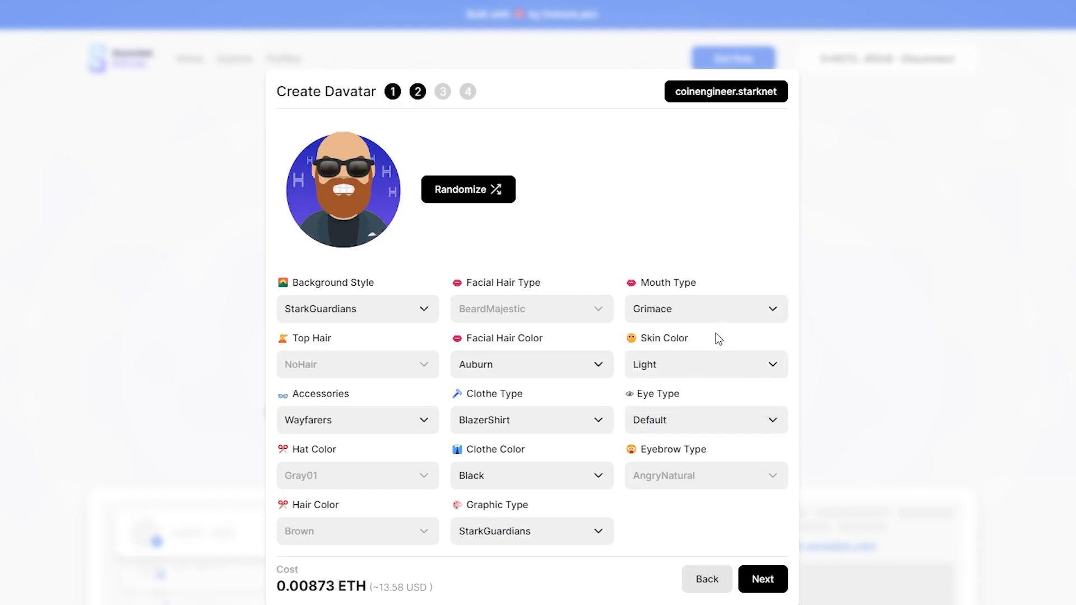
Give the Davatar the Vomit mouth type
click(703, 309)
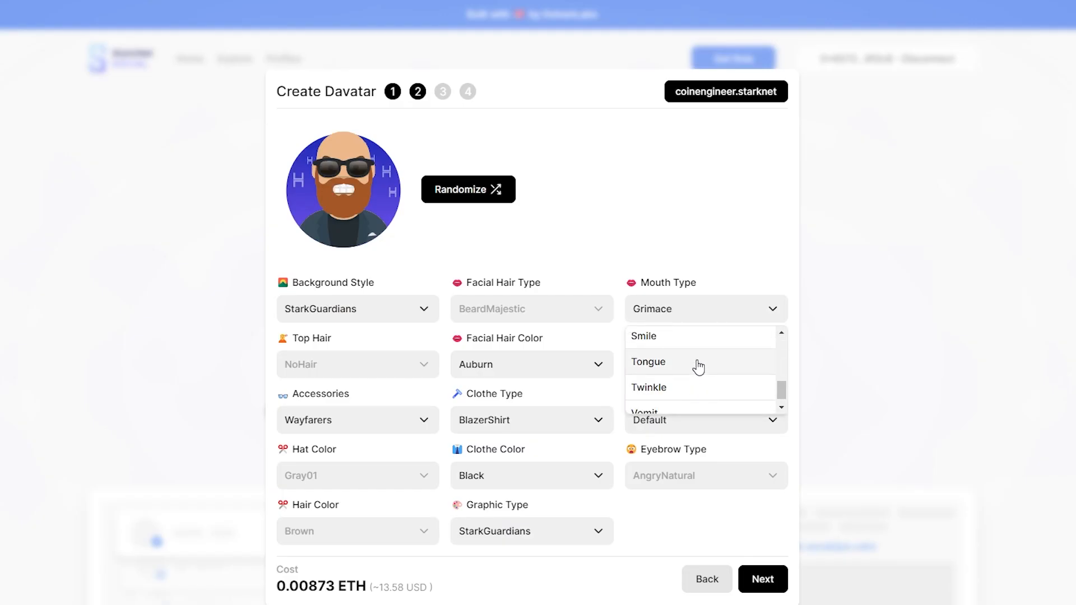
click(645, 410)
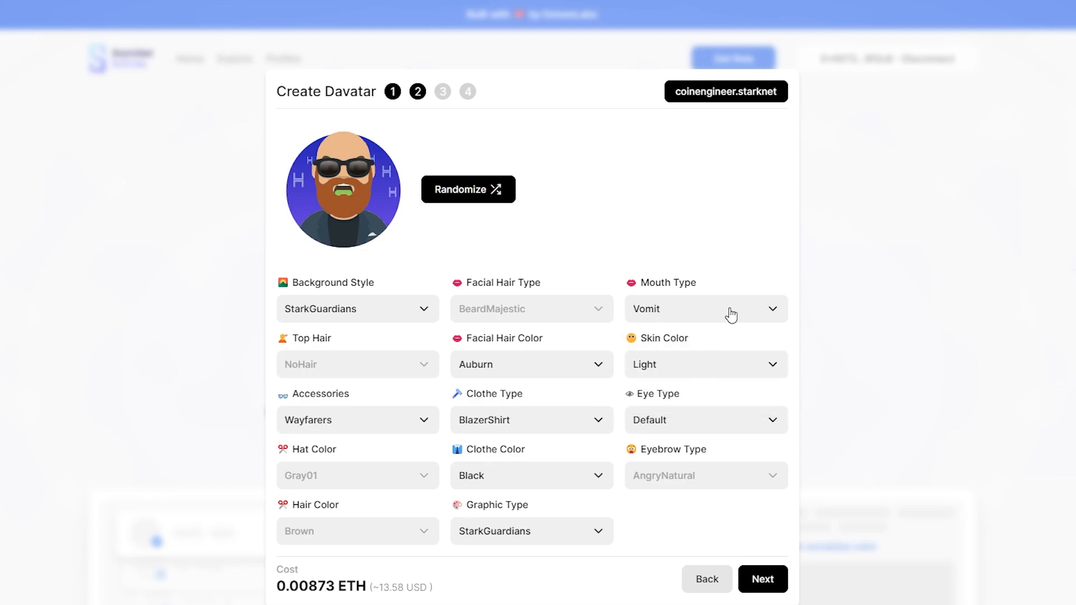
click(699, 309)
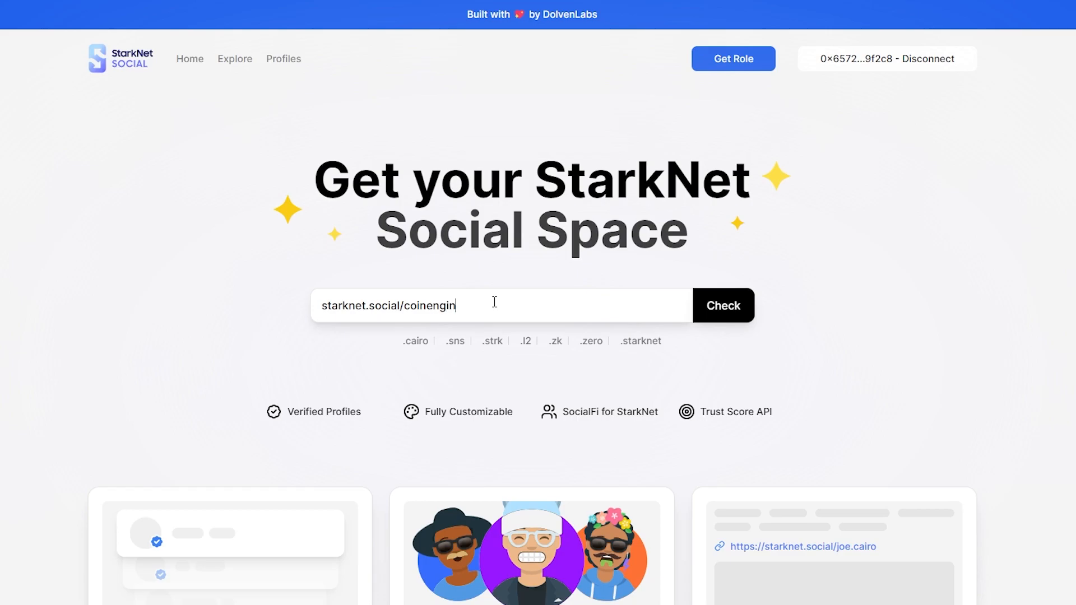
Check and select coinengineer.starknet, rent it for 2 Years at 0.00873 ETH and continue to Information
click(722, 305)
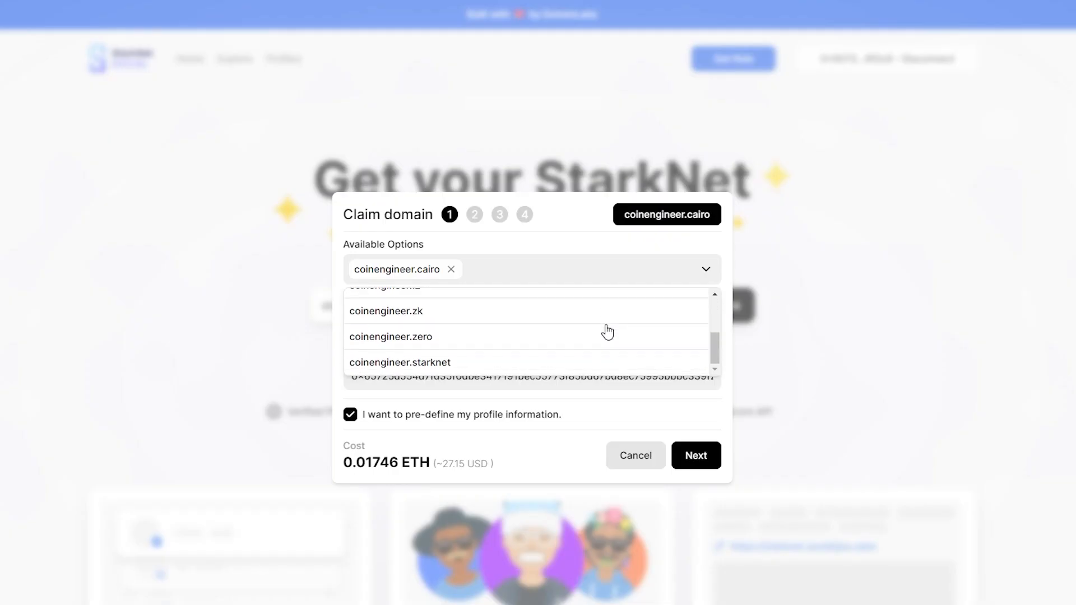
click(400, 362)
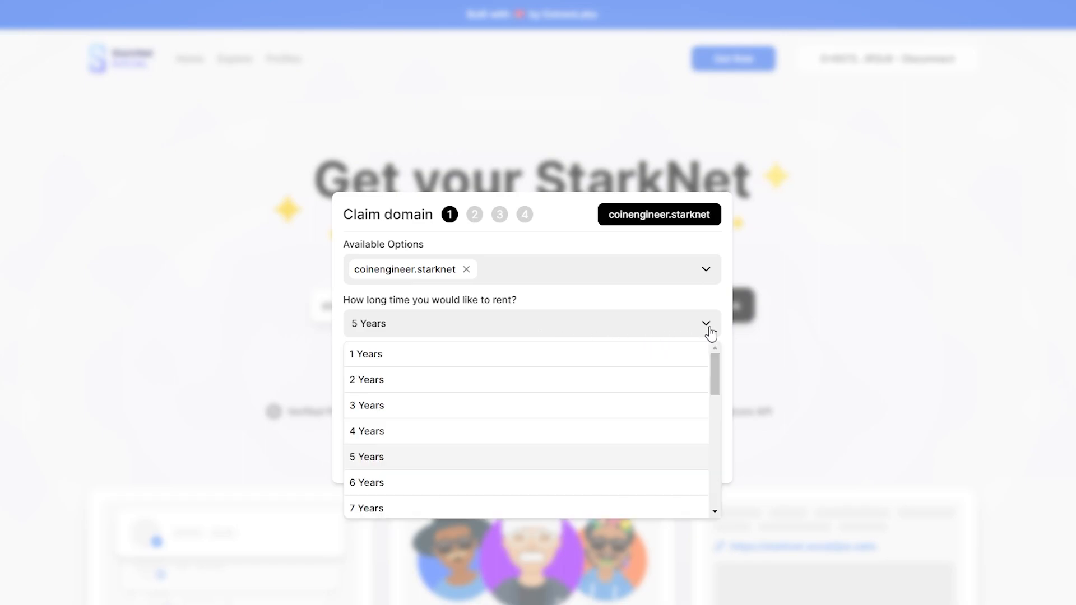
click(367, 380)
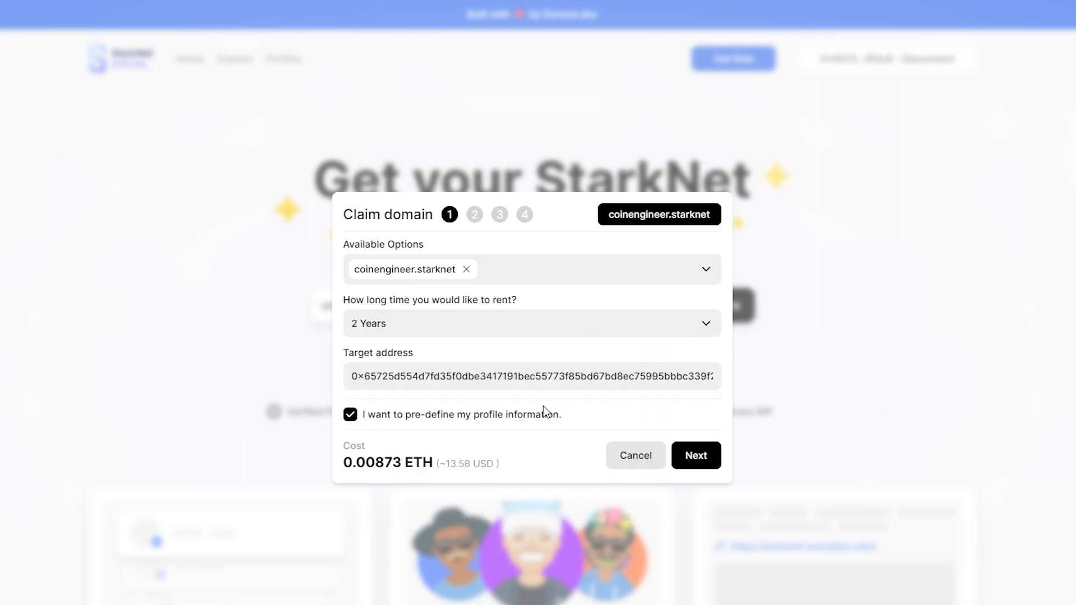
mouse_move(694, 454)
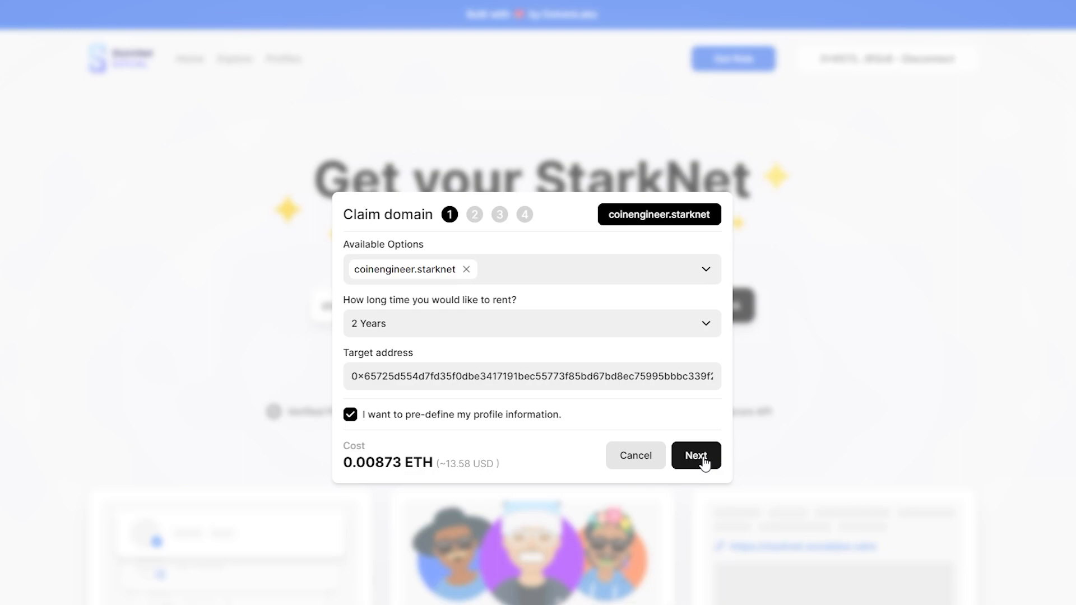
click(694, 454)
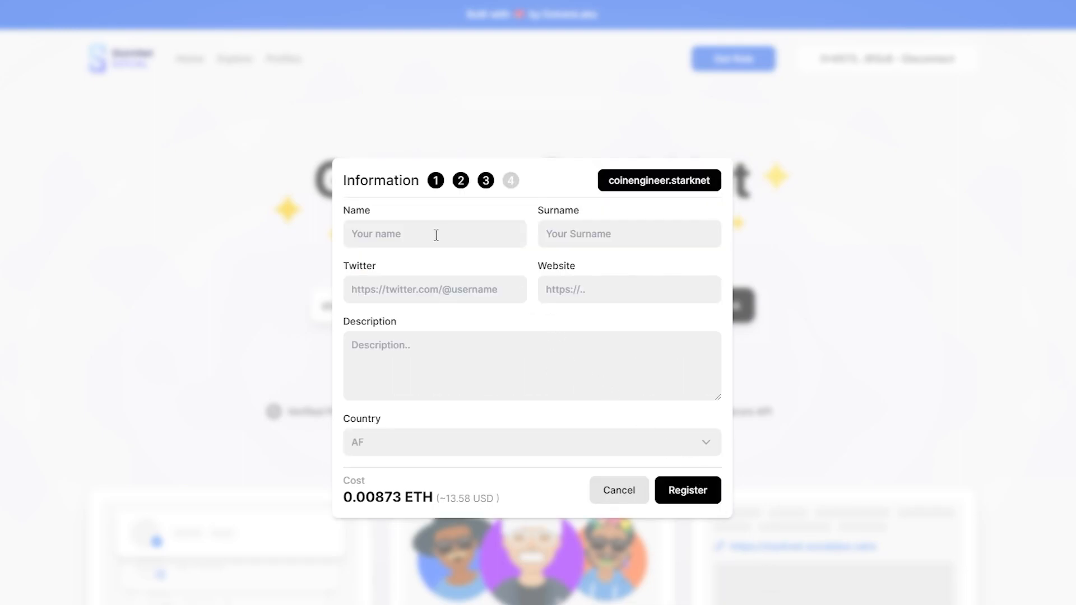
text(Coin)
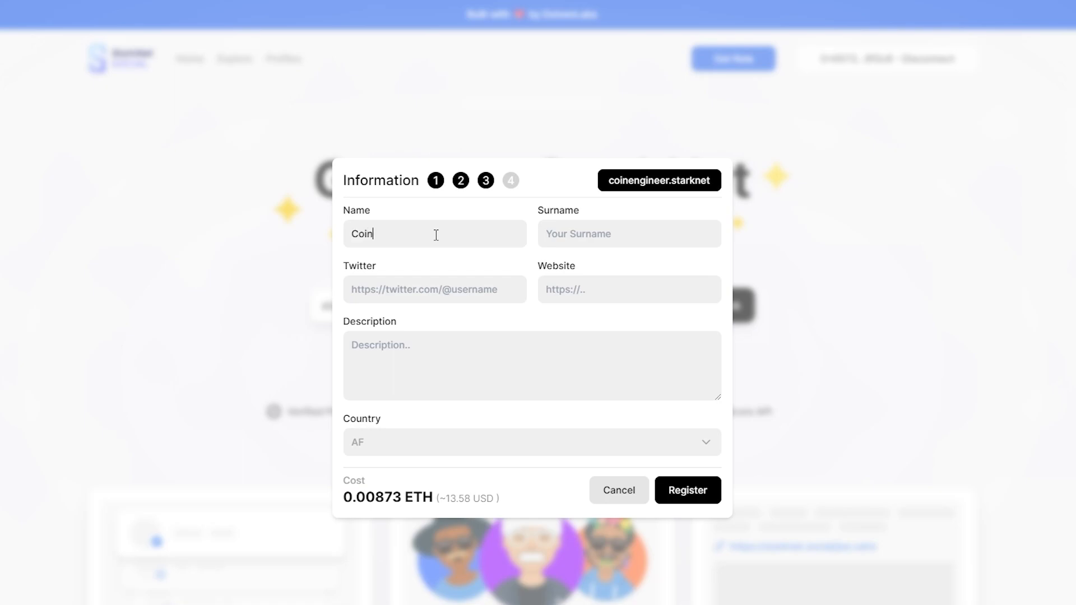
text(Engineer)
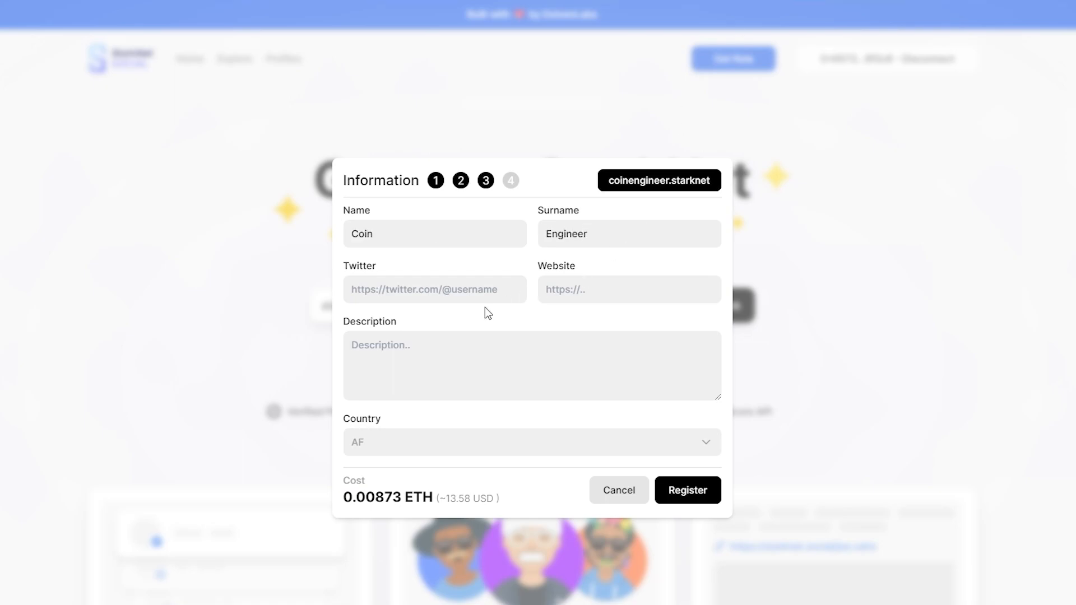
text(https://twitter.com/coinengineers)
text(You can follow us for more informative content.)
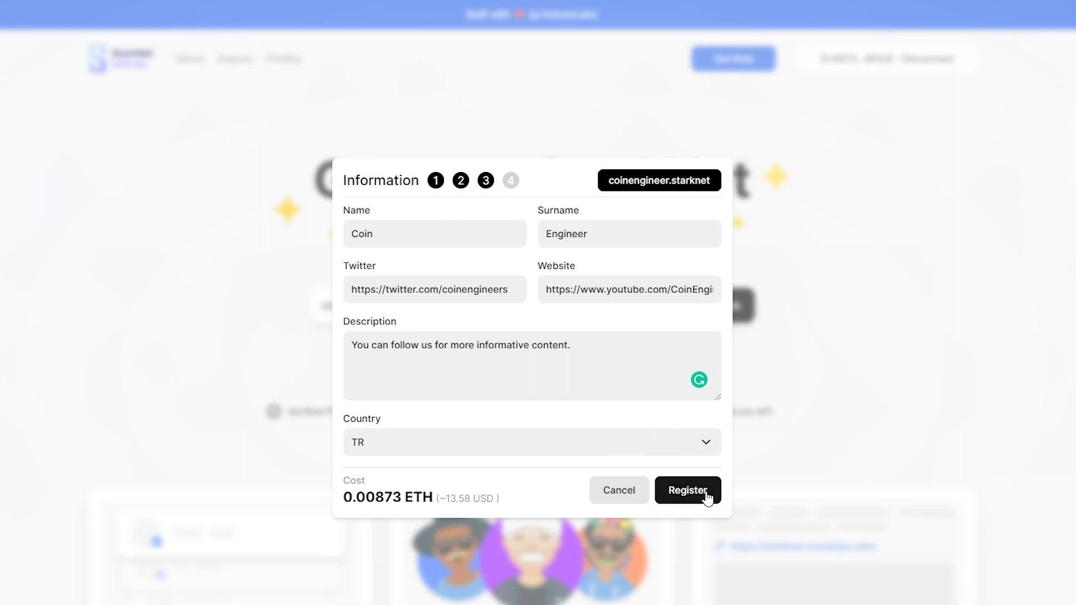
click(687, 489)
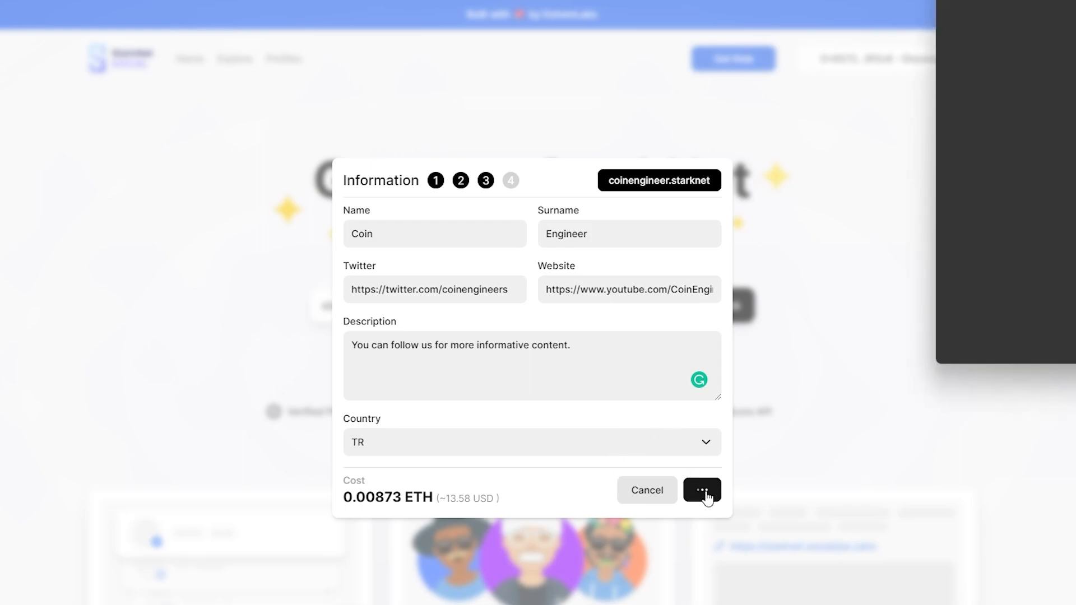
click(701, 490)
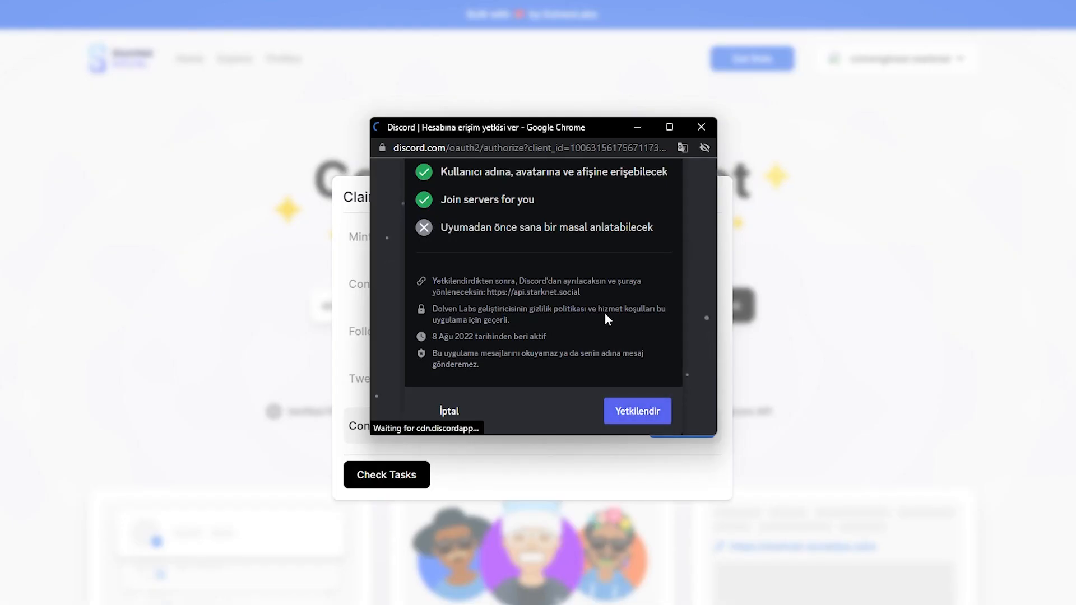
Authorize Discord access with Yetkilendir and claim the StarkNet Social badge
click(636, 410)
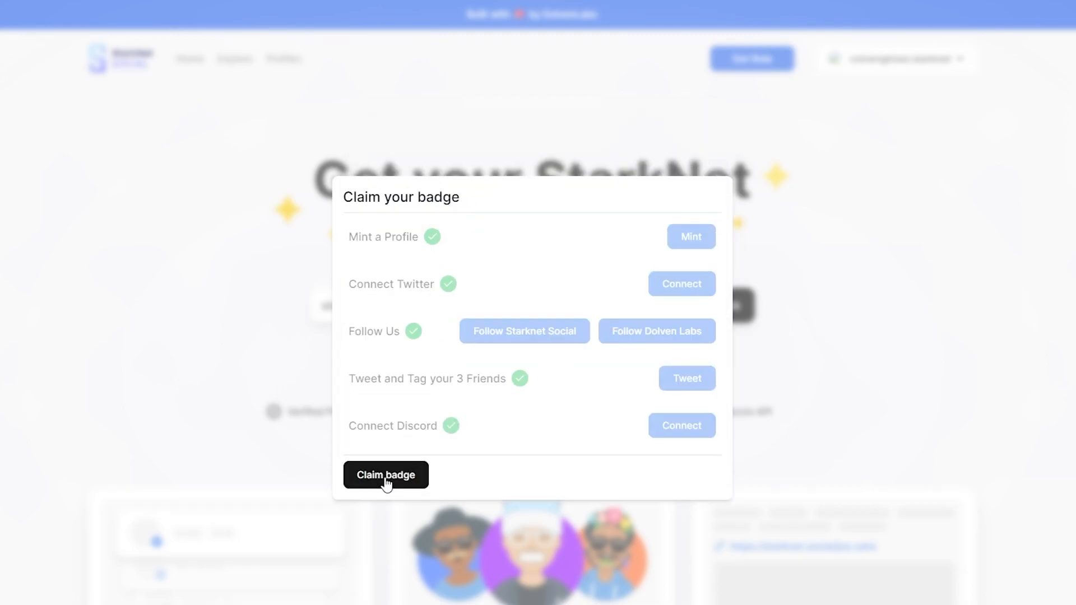
click(385, 475)
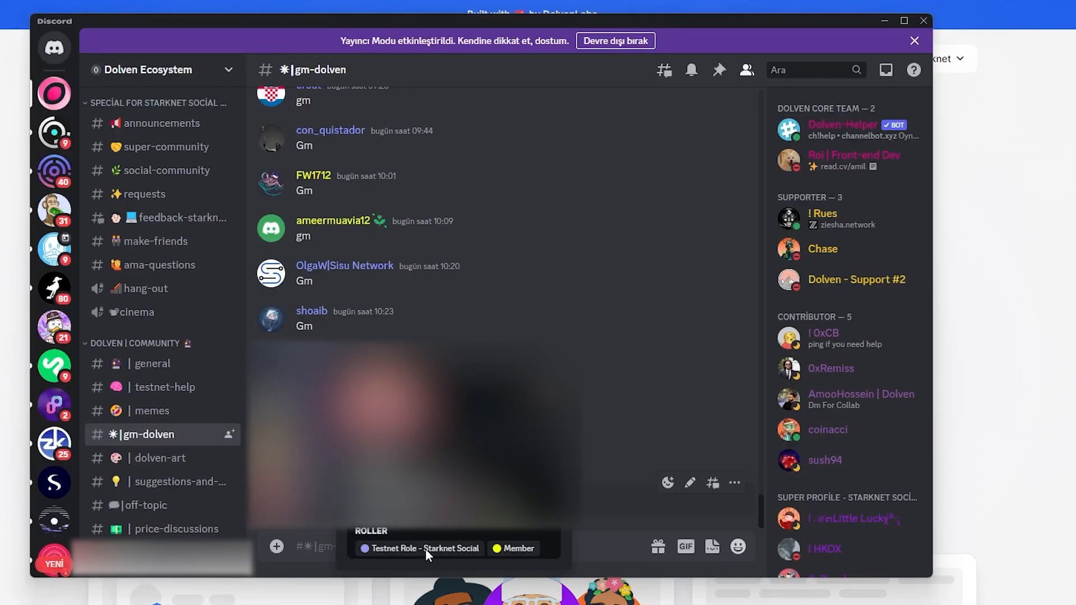
mouse_move(468, 552)
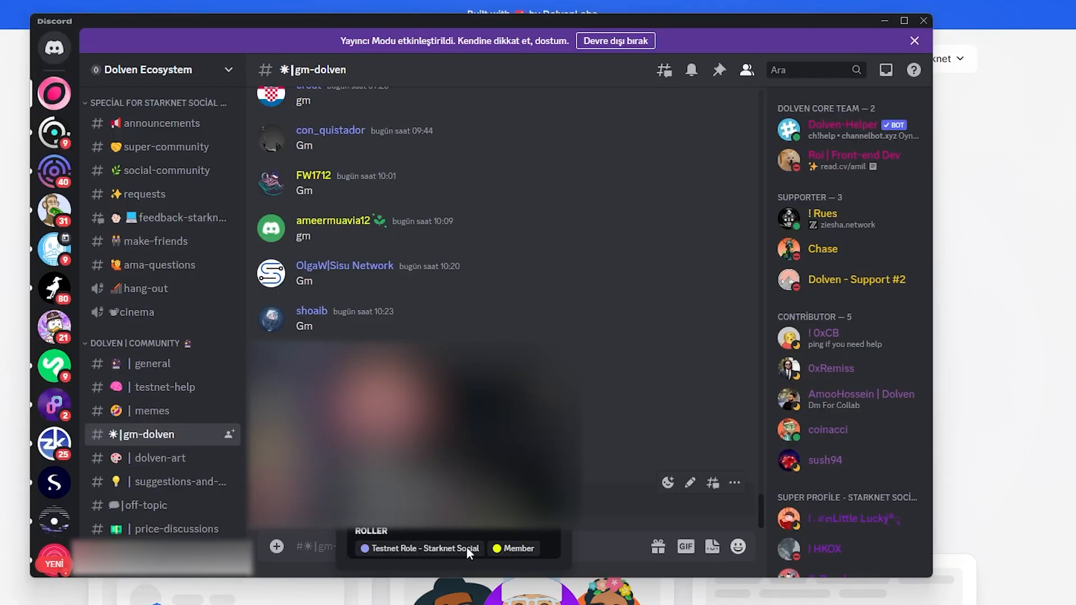
Inspect the granted Testnet Role - Starknet Social in the Discord profile roles
click(162, 194)
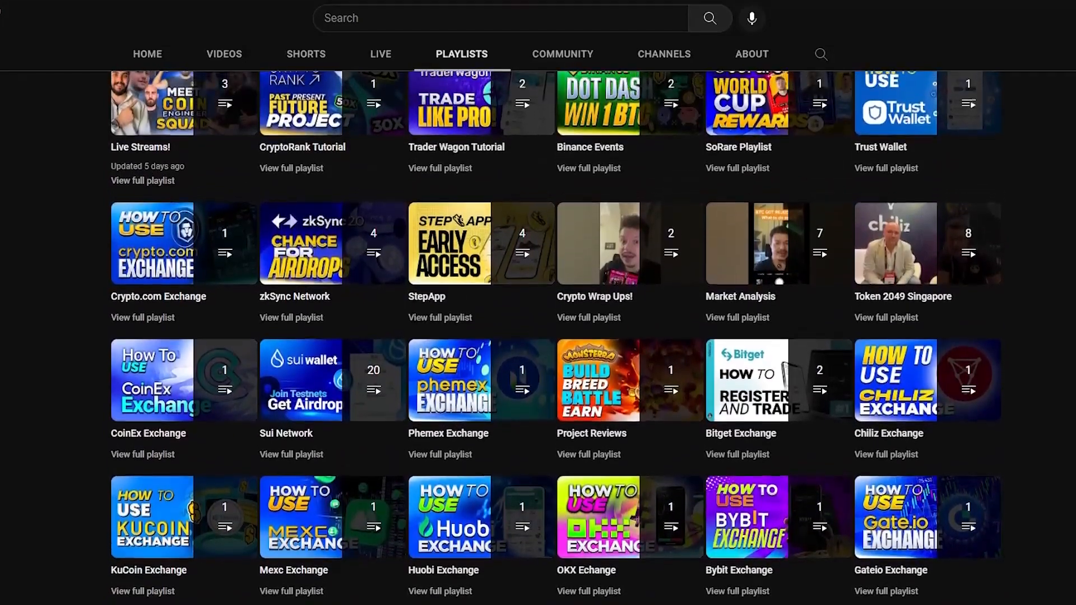
scroll(up, 3)
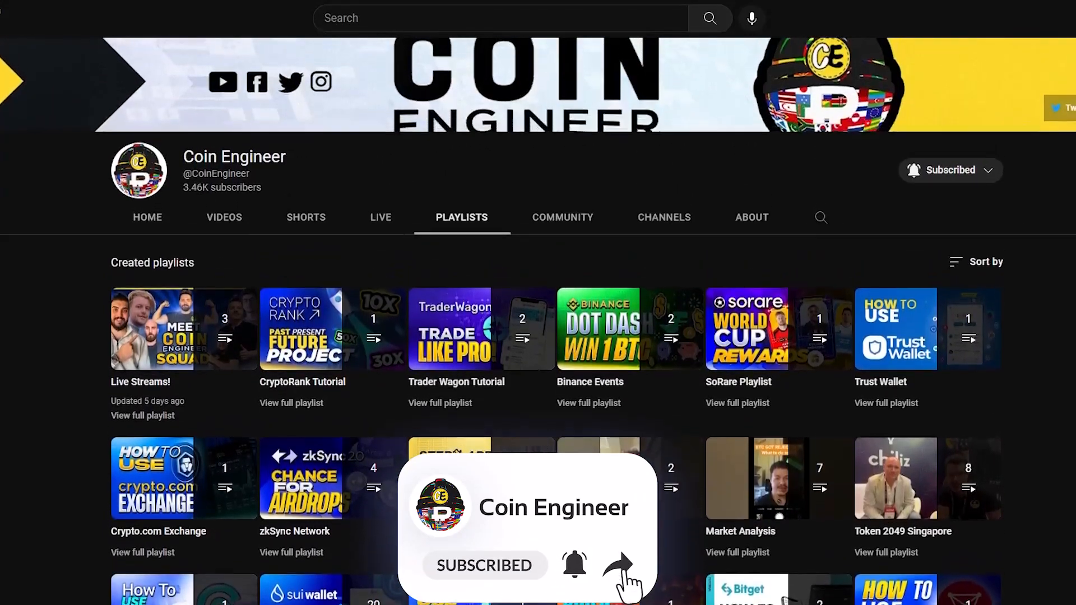
scroll(down, 3)
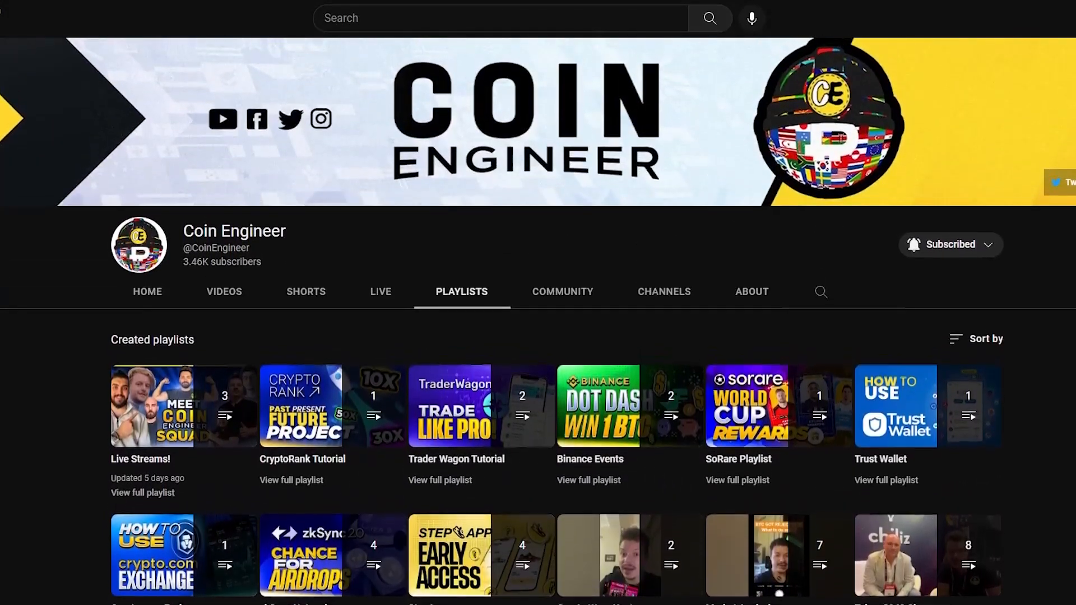